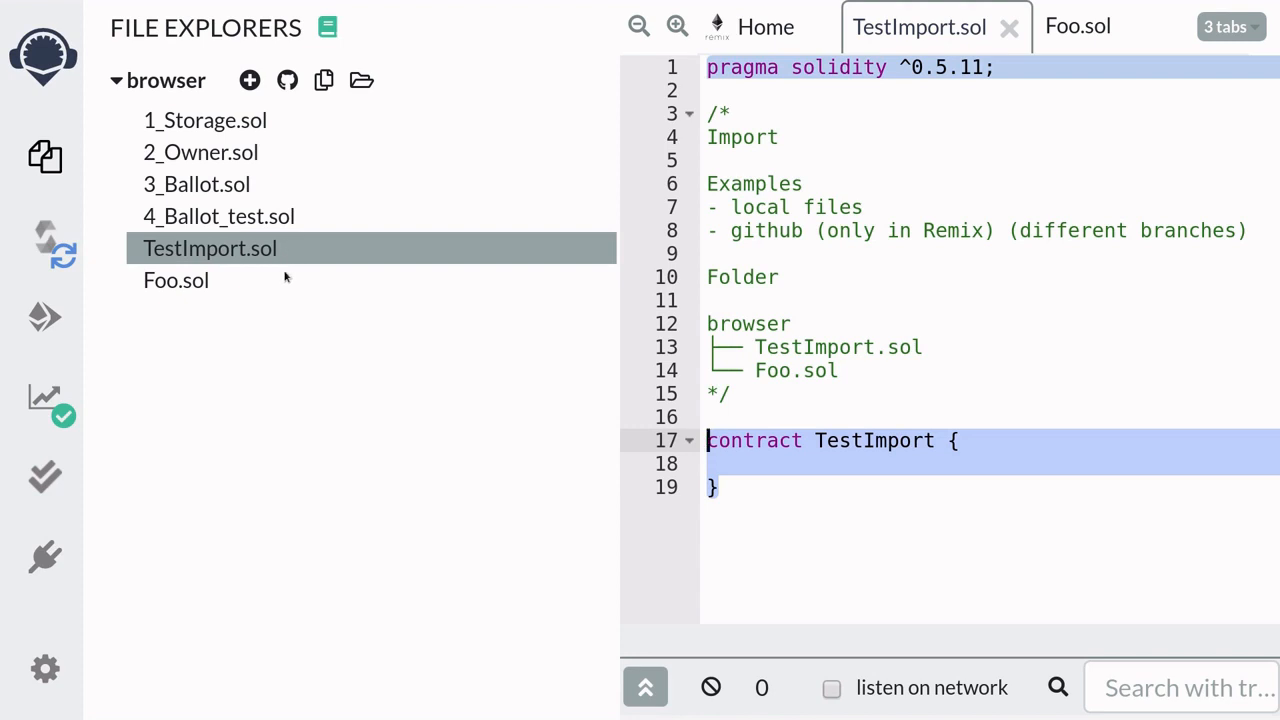
mouse_move(184, 264)
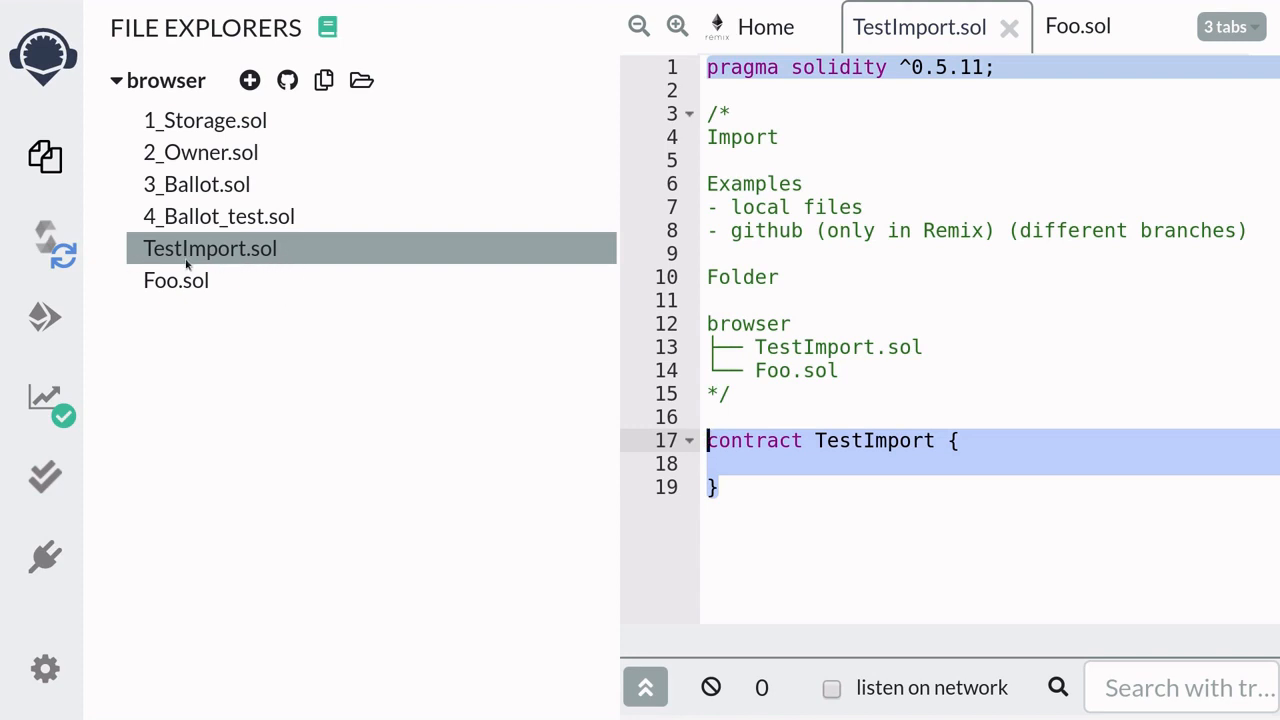
Review Foo.sol and the Examples comment in TestImport.sol, then show the project file list
left_click(176, 280)
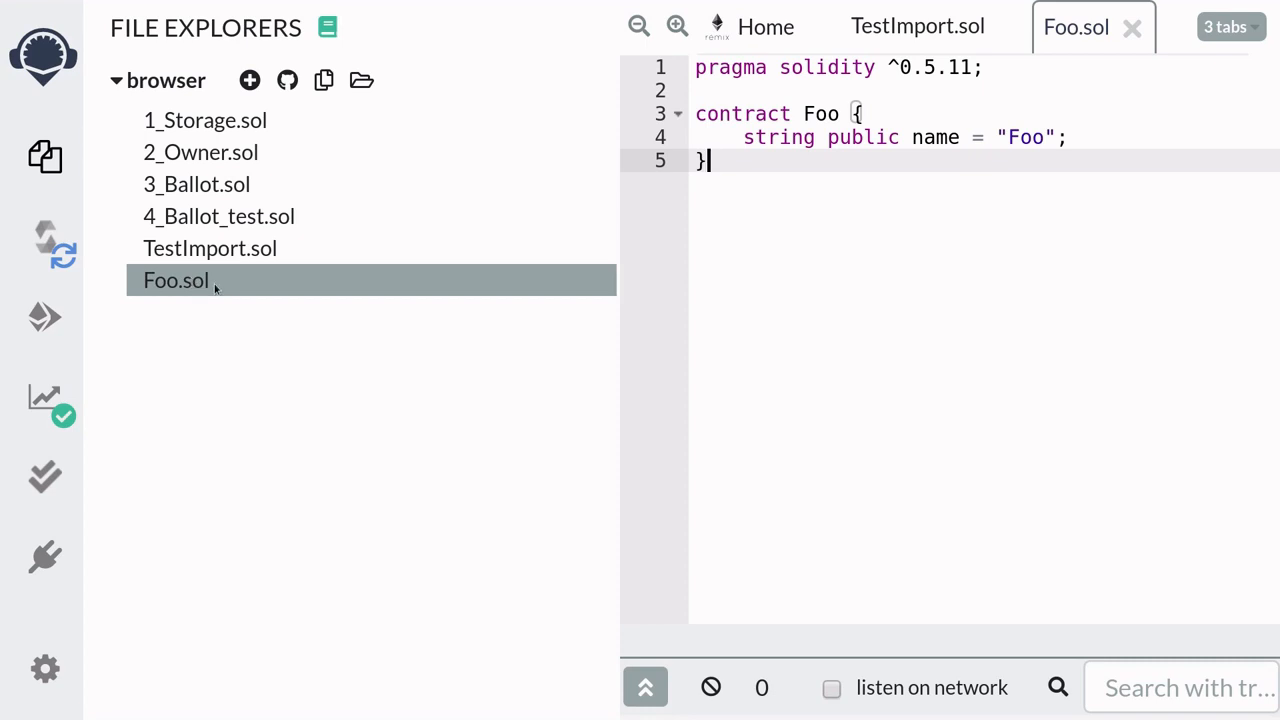
left_click(916, 28)
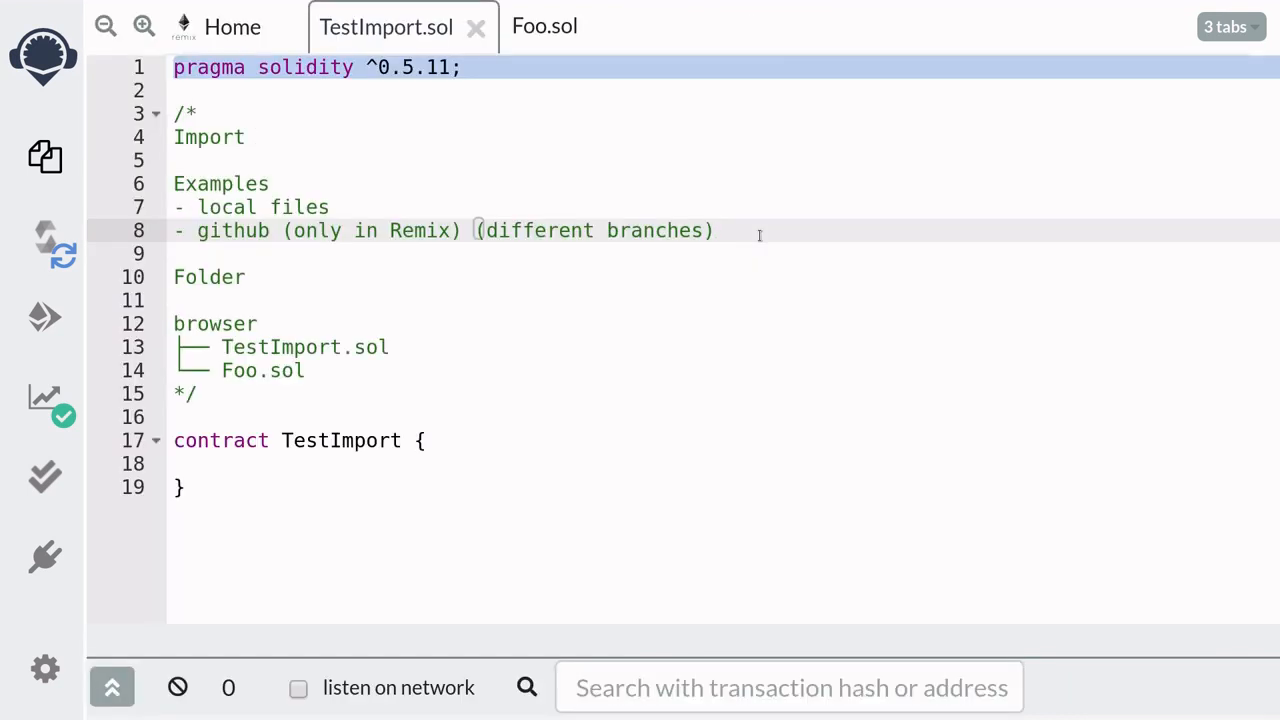
left_click_drag(174, 184, 714, 230)
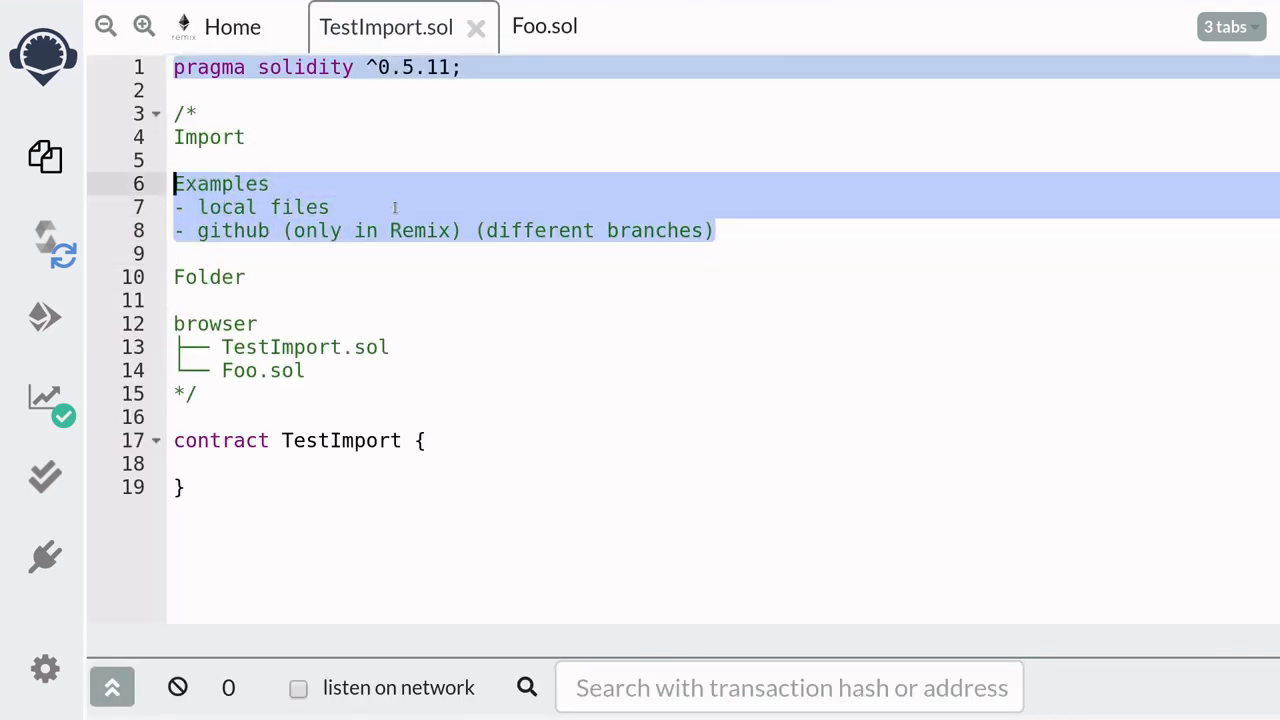
left_click(398, 206)
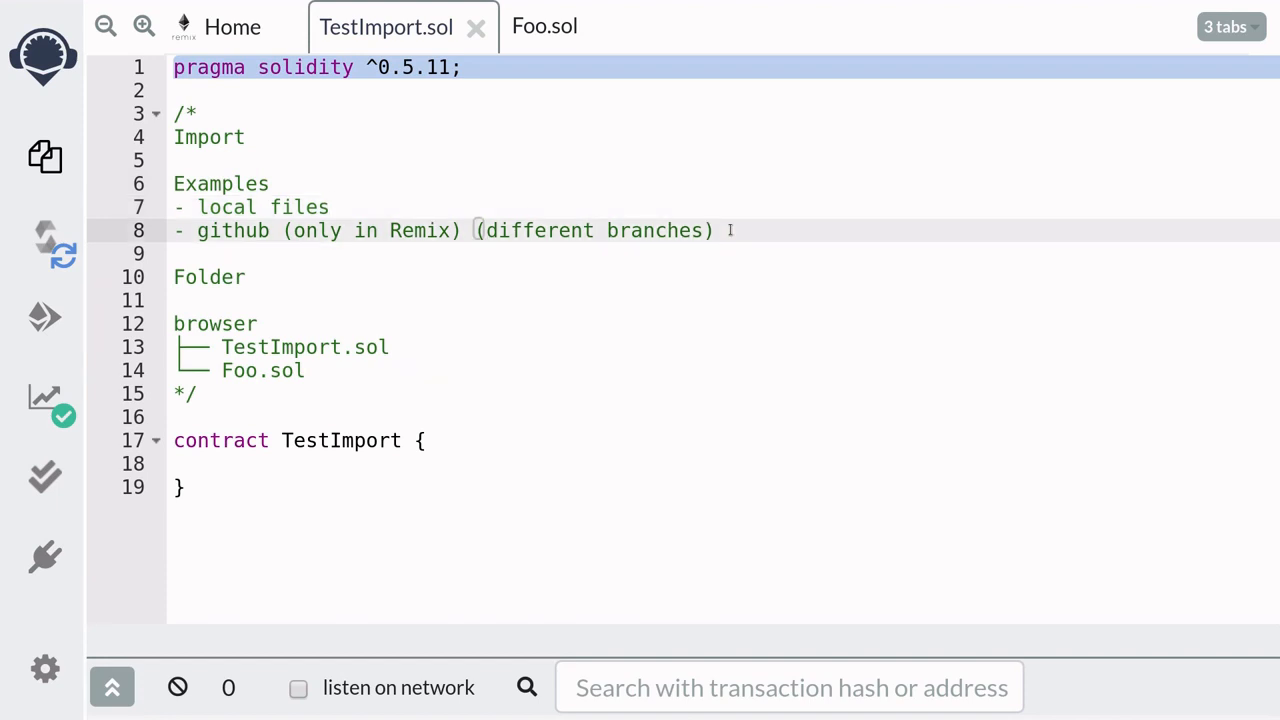
double_click(232, 230)
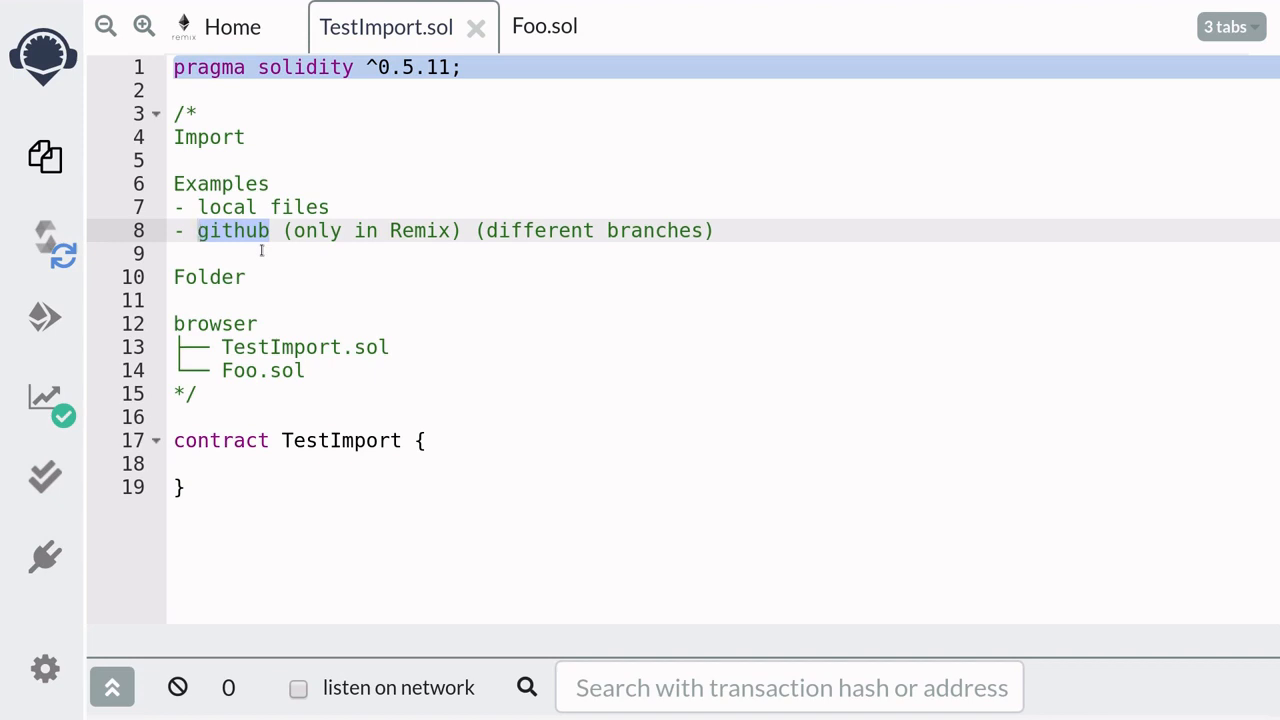
mouse_move(200, 230)
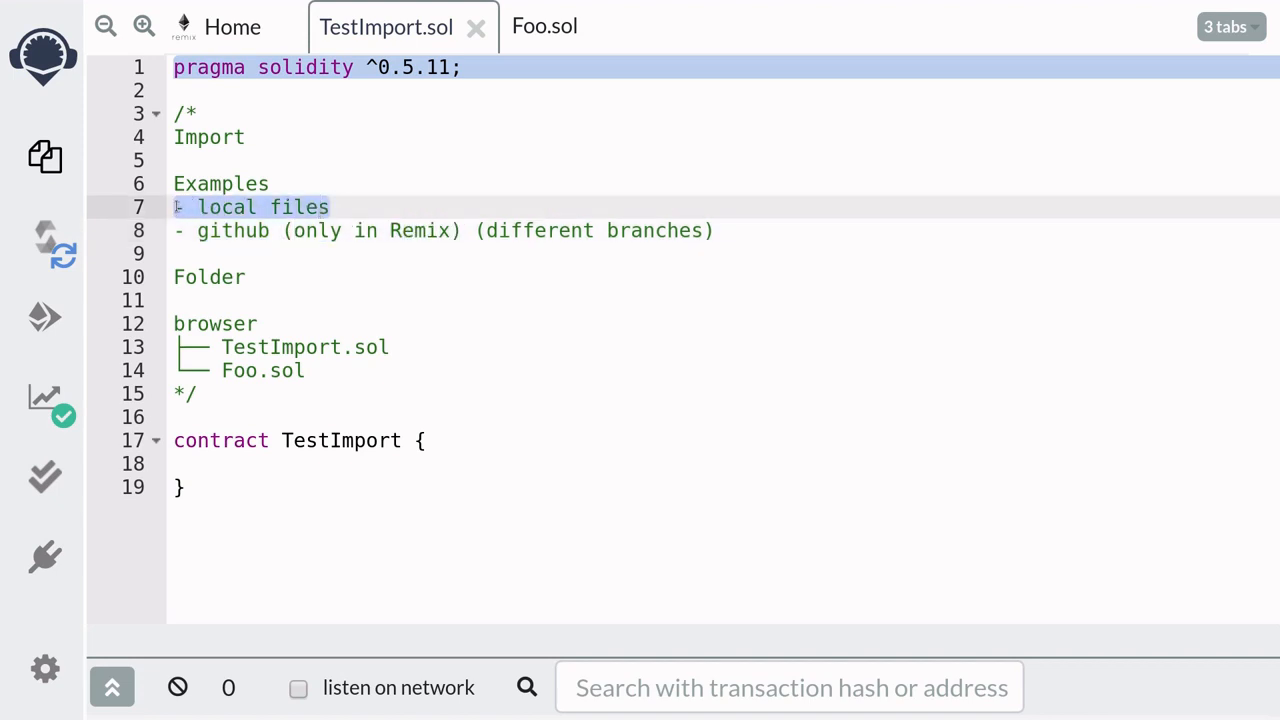
left_click(44, 156)
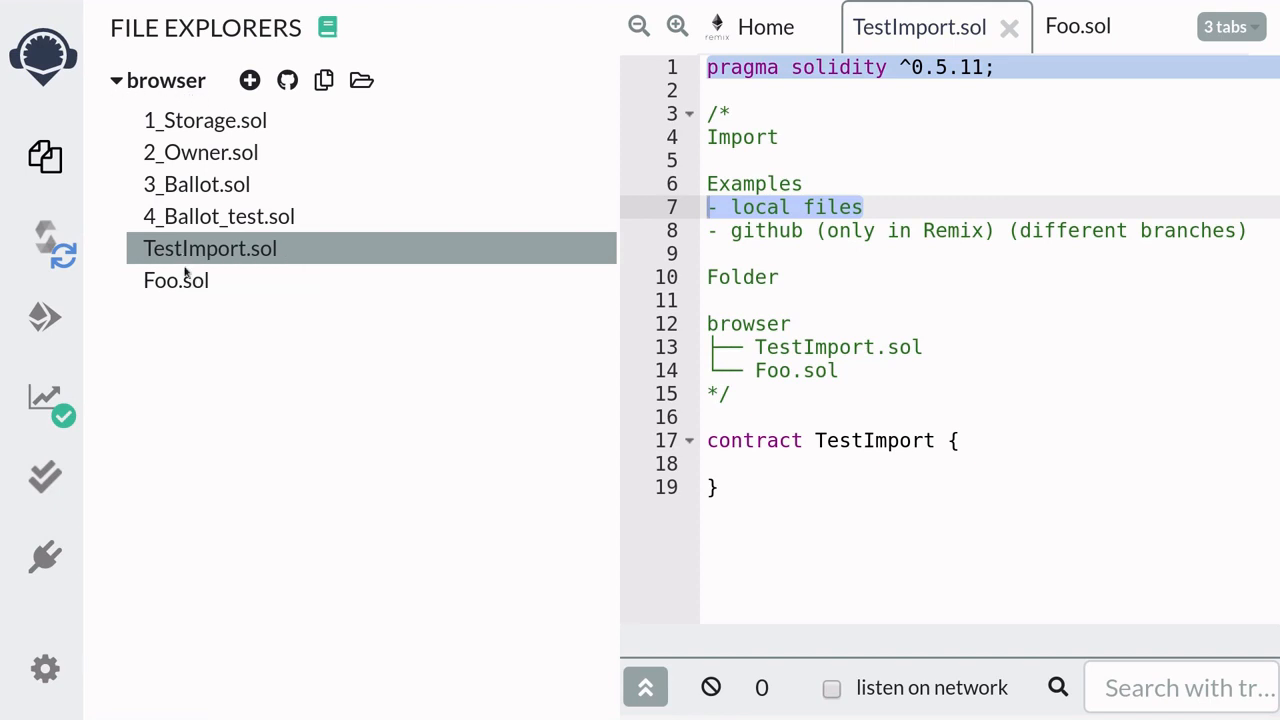
mouse_move(184, 290)
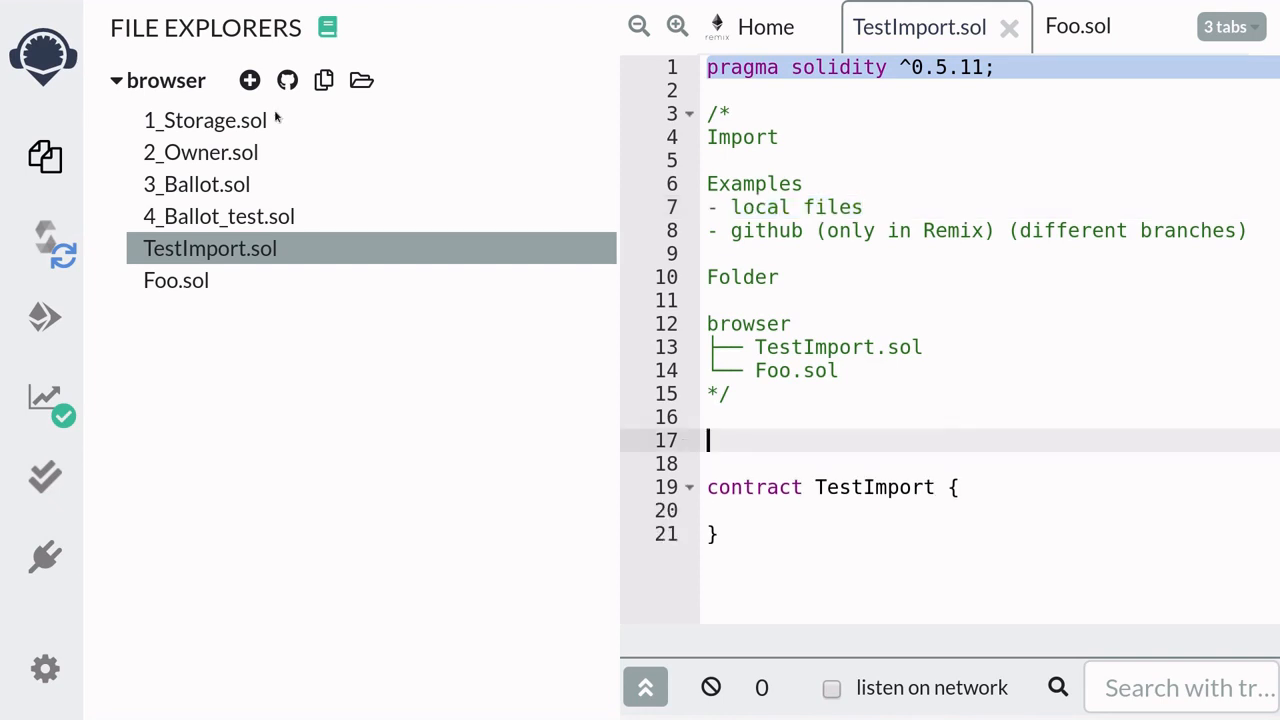
Write import "./Foo.sol"; above TestImport, accepting the Foo suggestion, and note a my-folder/ path example
type("import")
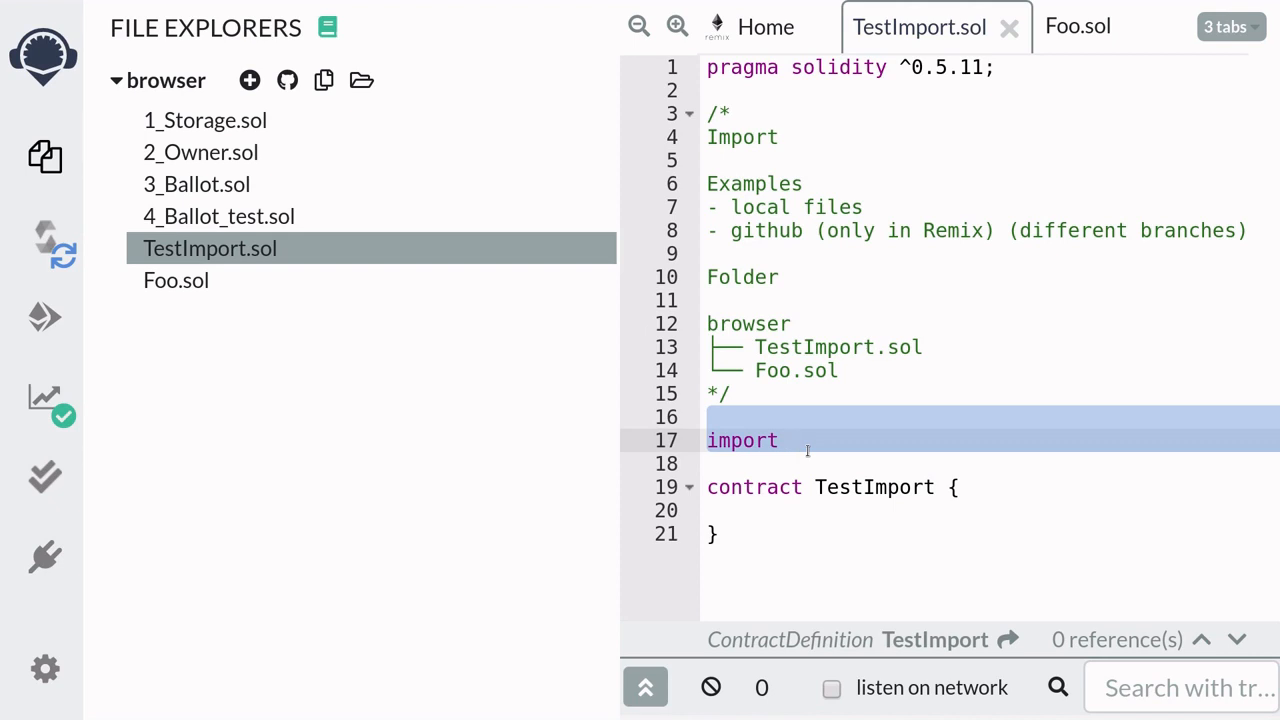
type("\" \"")
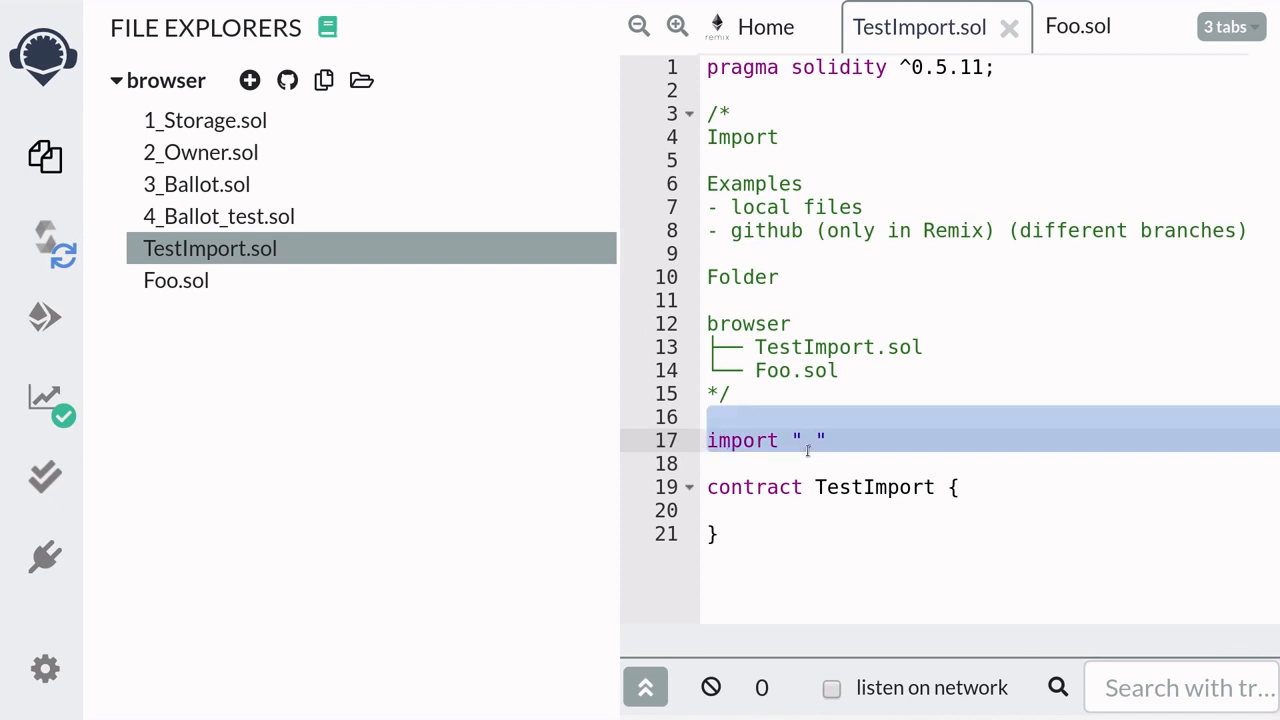
type("/")
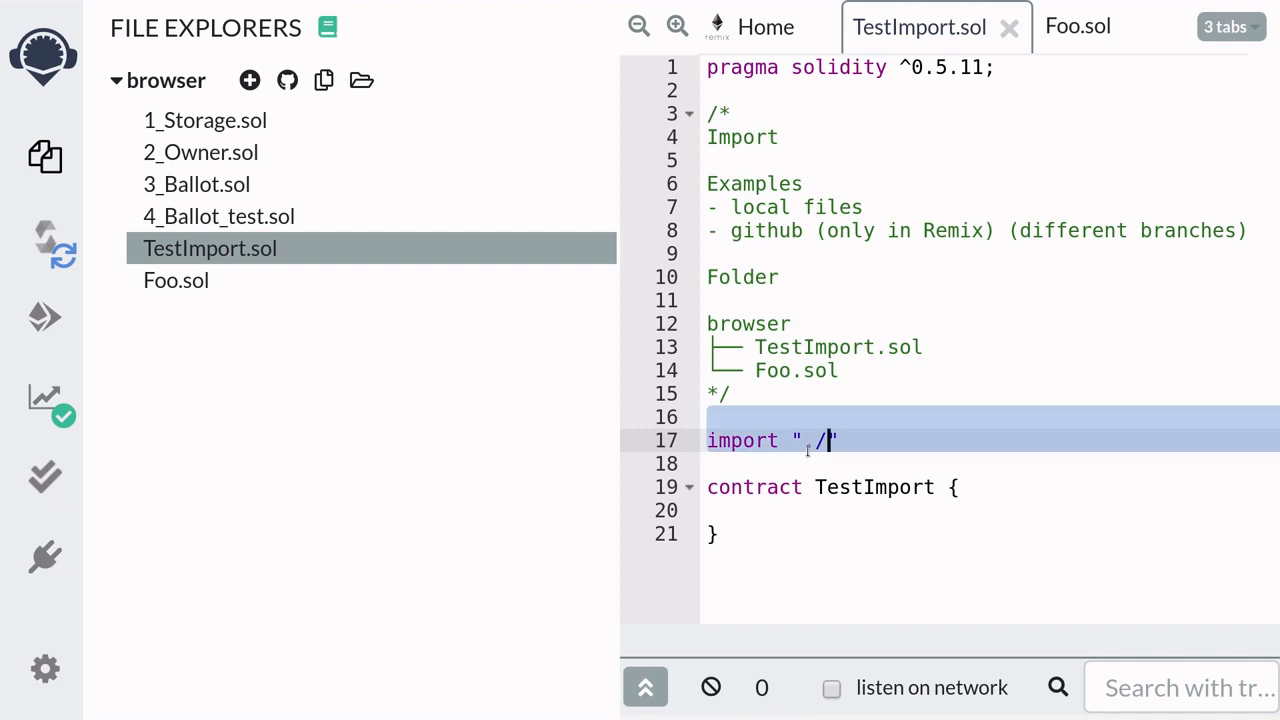
type("Fo")
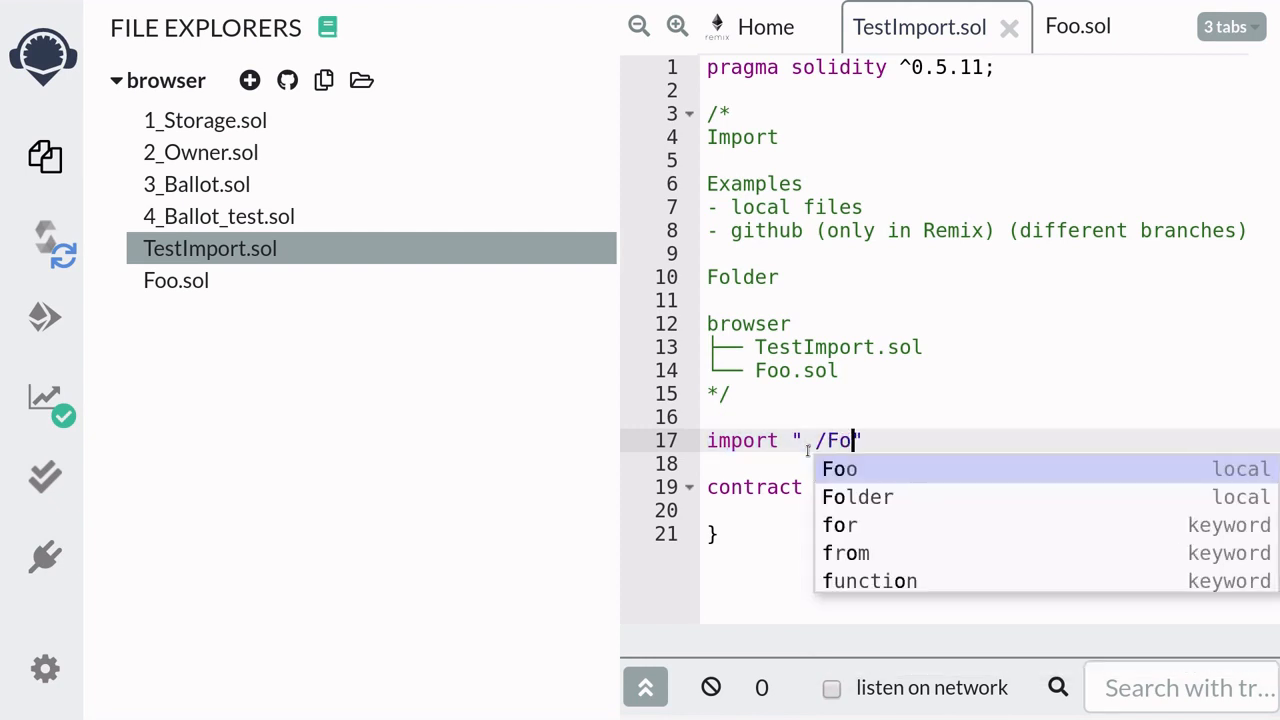
left_click(838, 468)
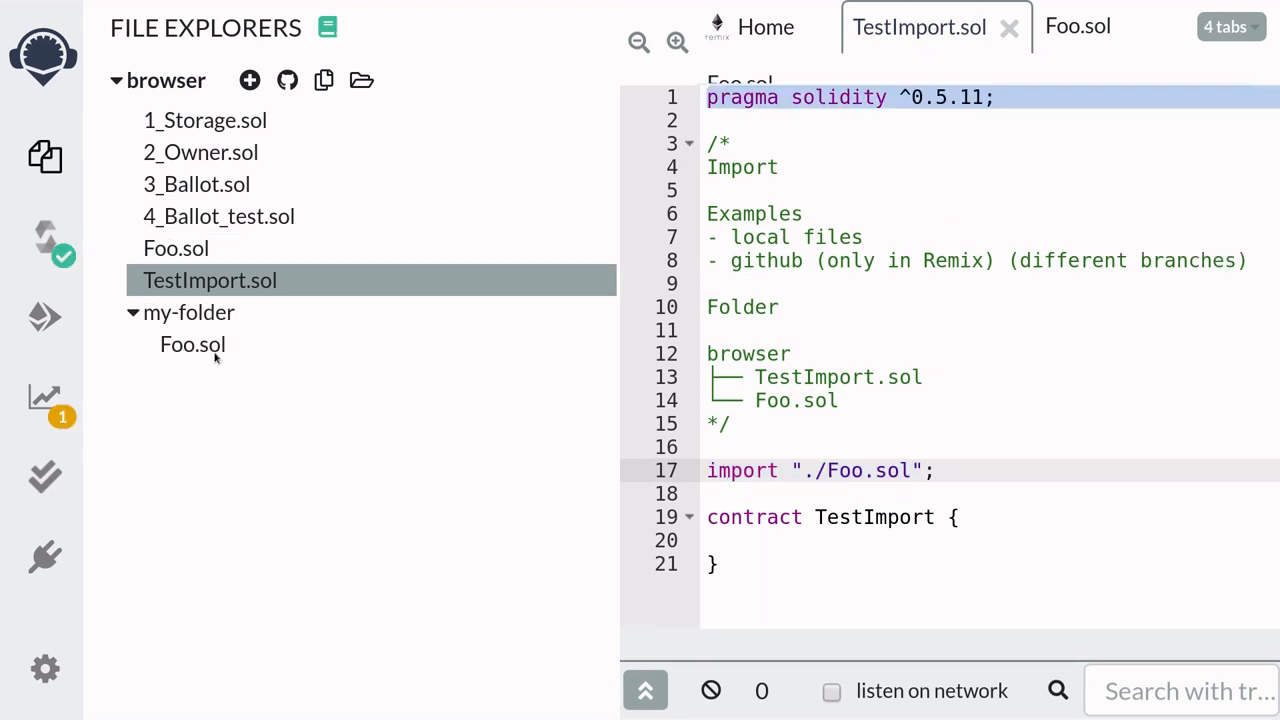
mouse_move(188, 312)
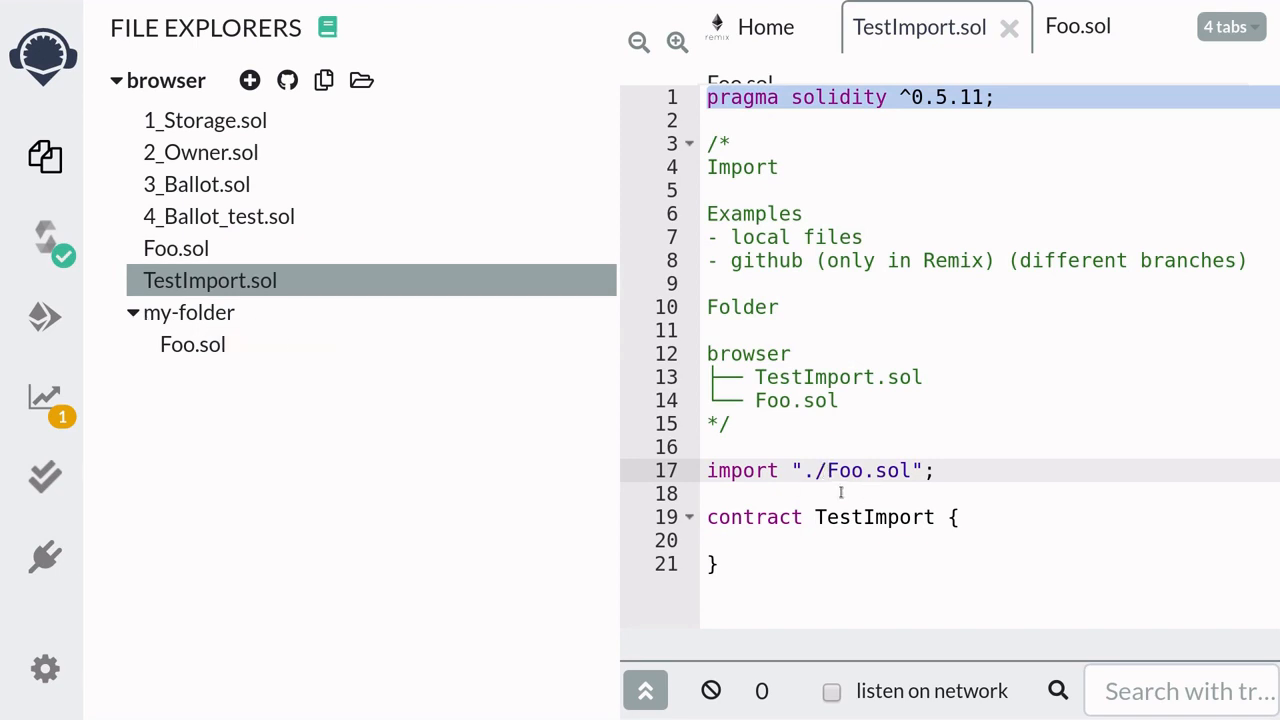
type("my-f")
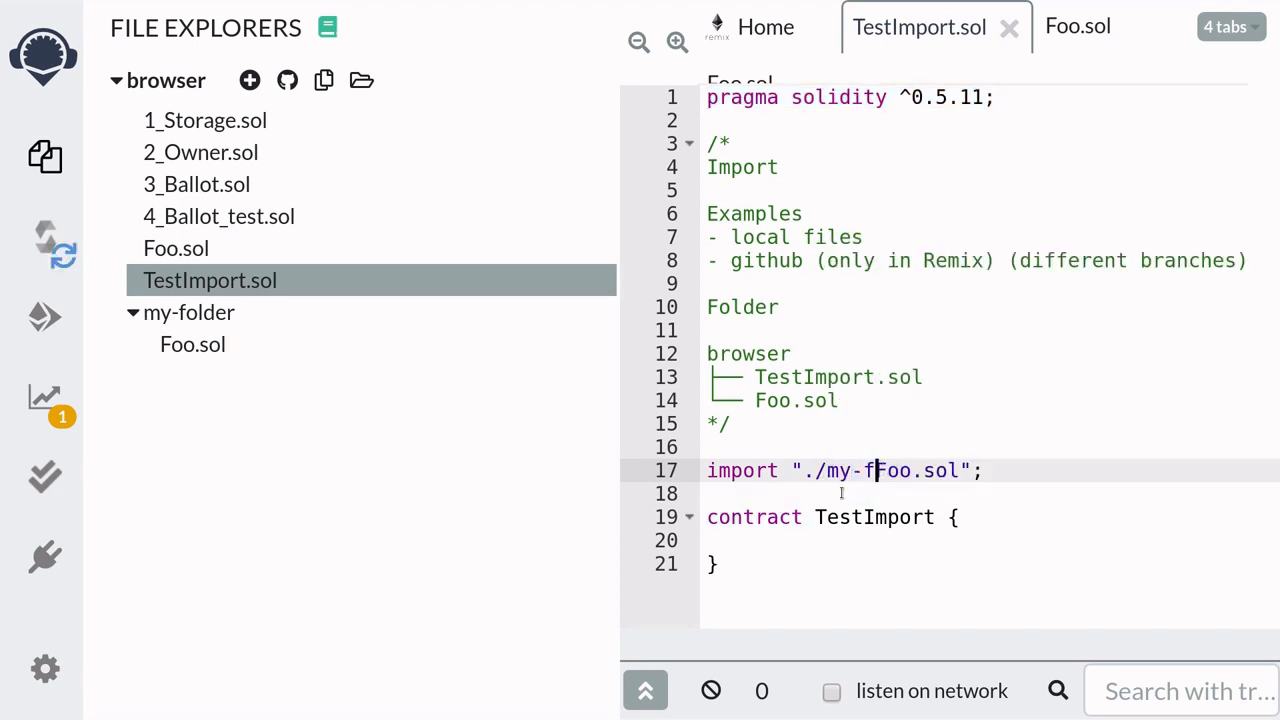
type("older/")
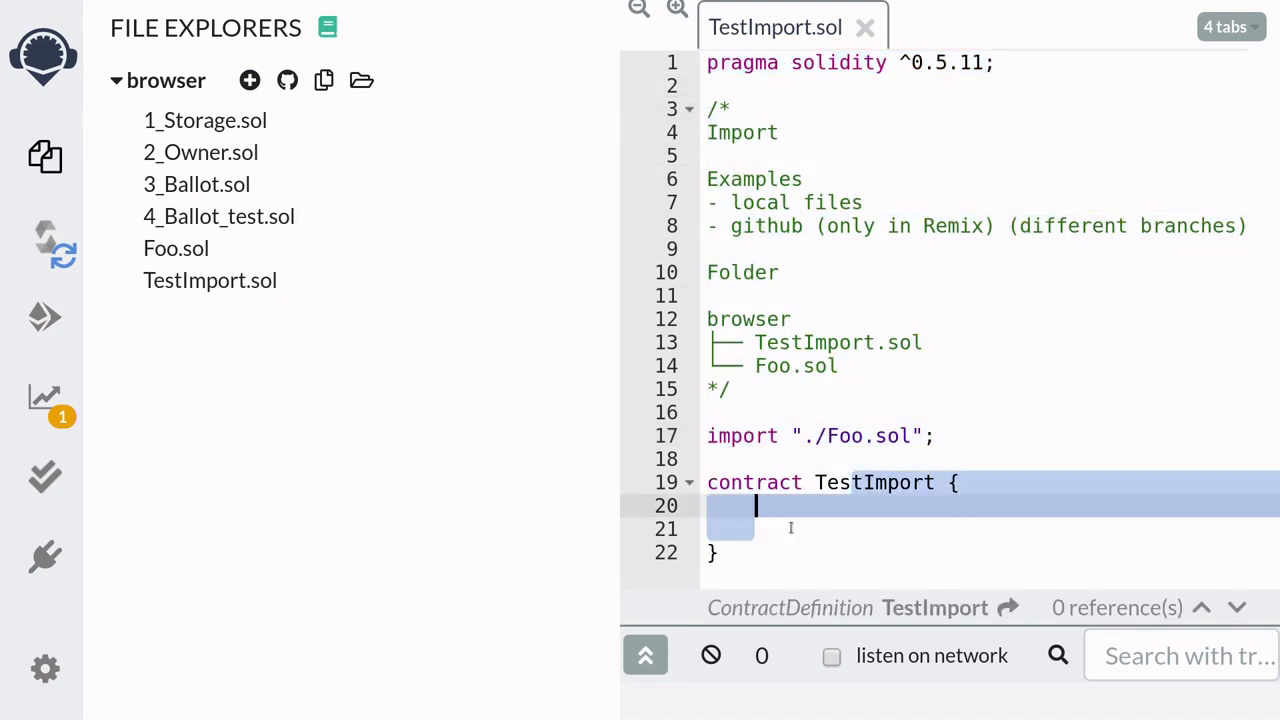
Declare Foo foo = new Foo(); and getFooName returning foo.name(), then view Foo.sol's name variable
type("Foo")
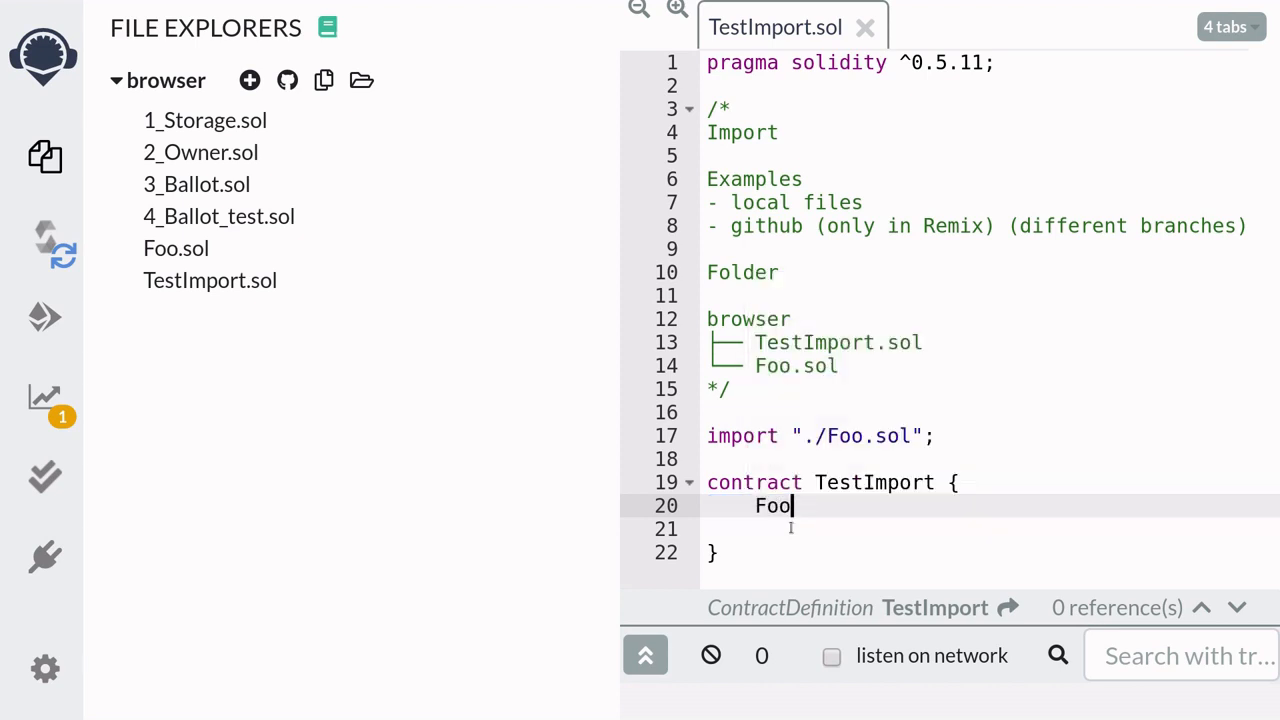
type("foo =")
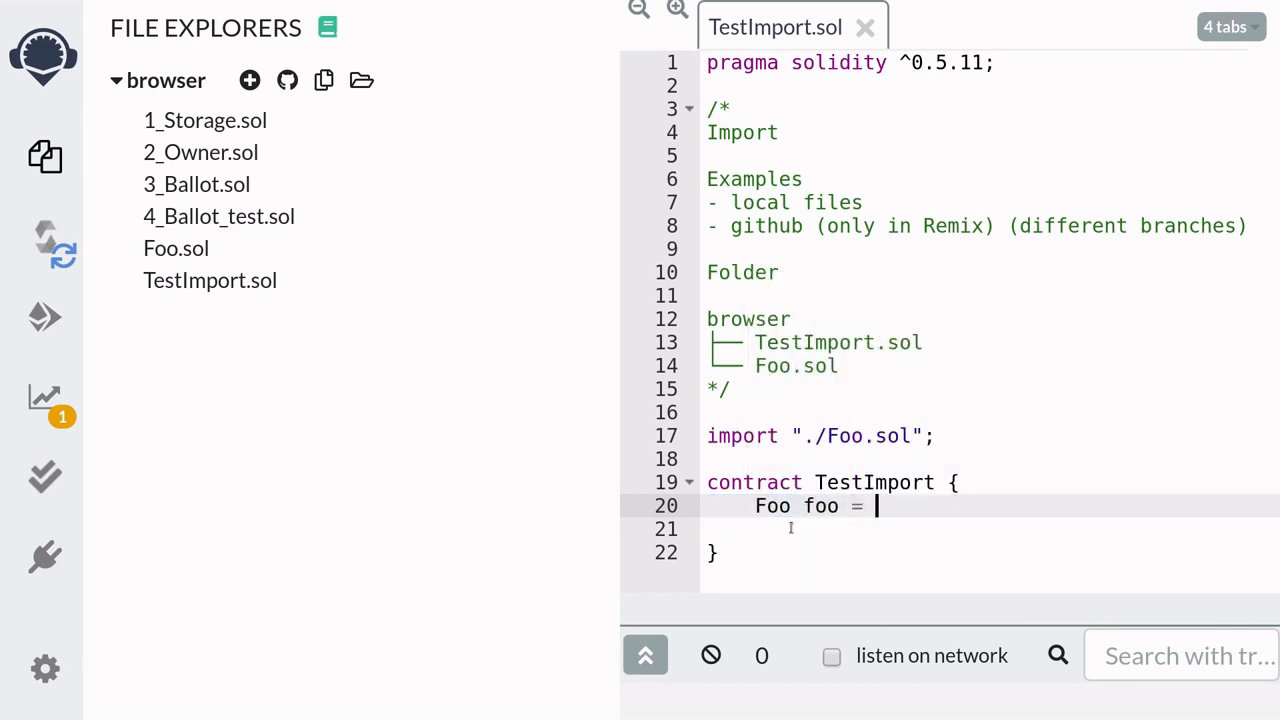
type("new Foo();")
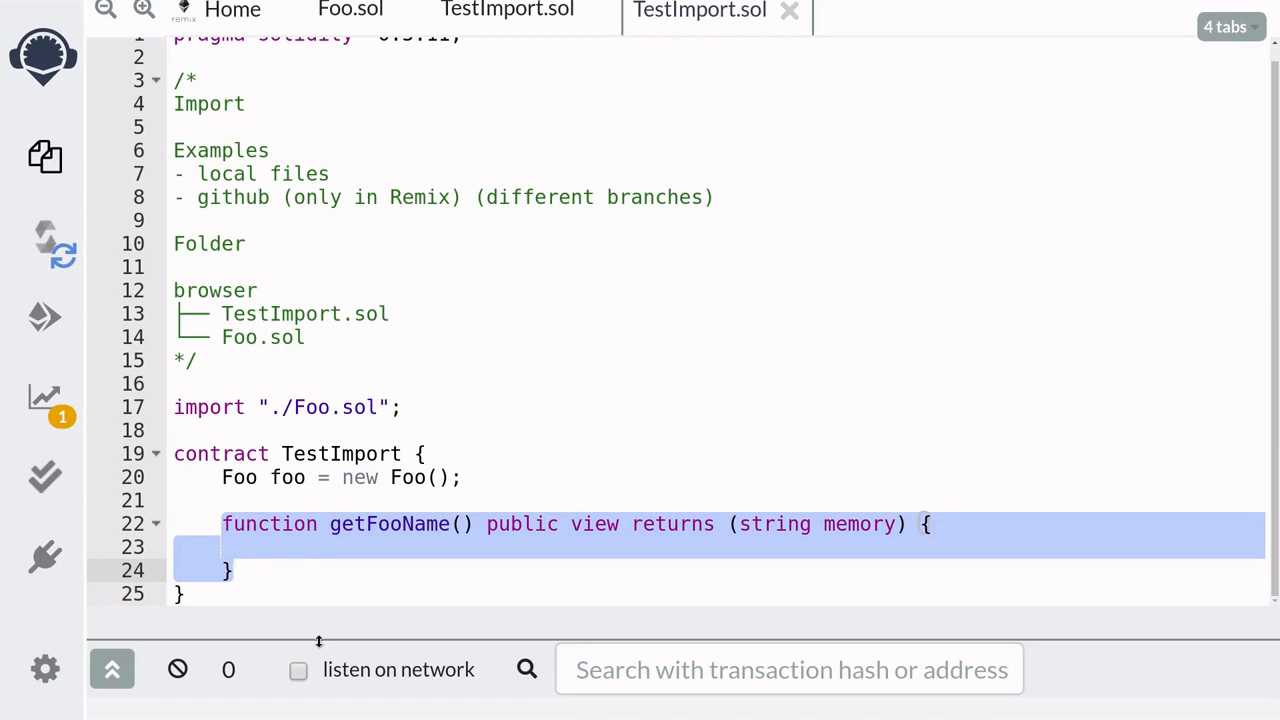
type("return foo.name();")
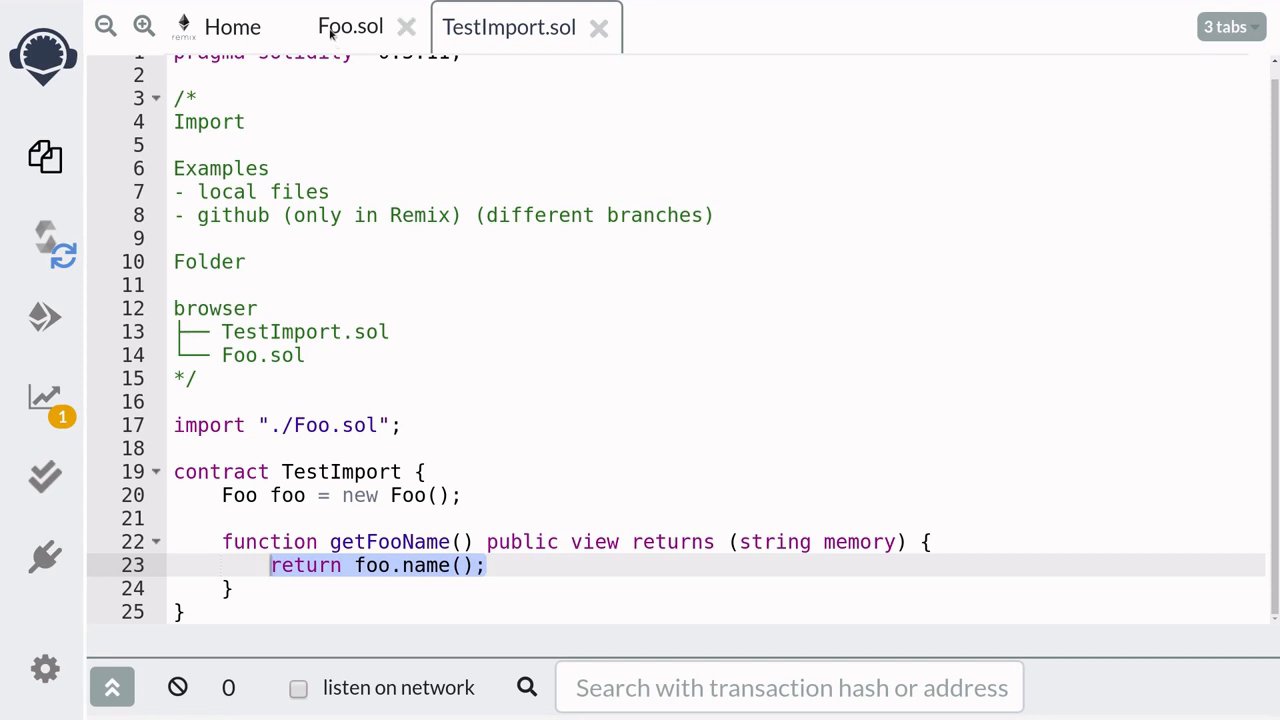
left_click(352, 26)
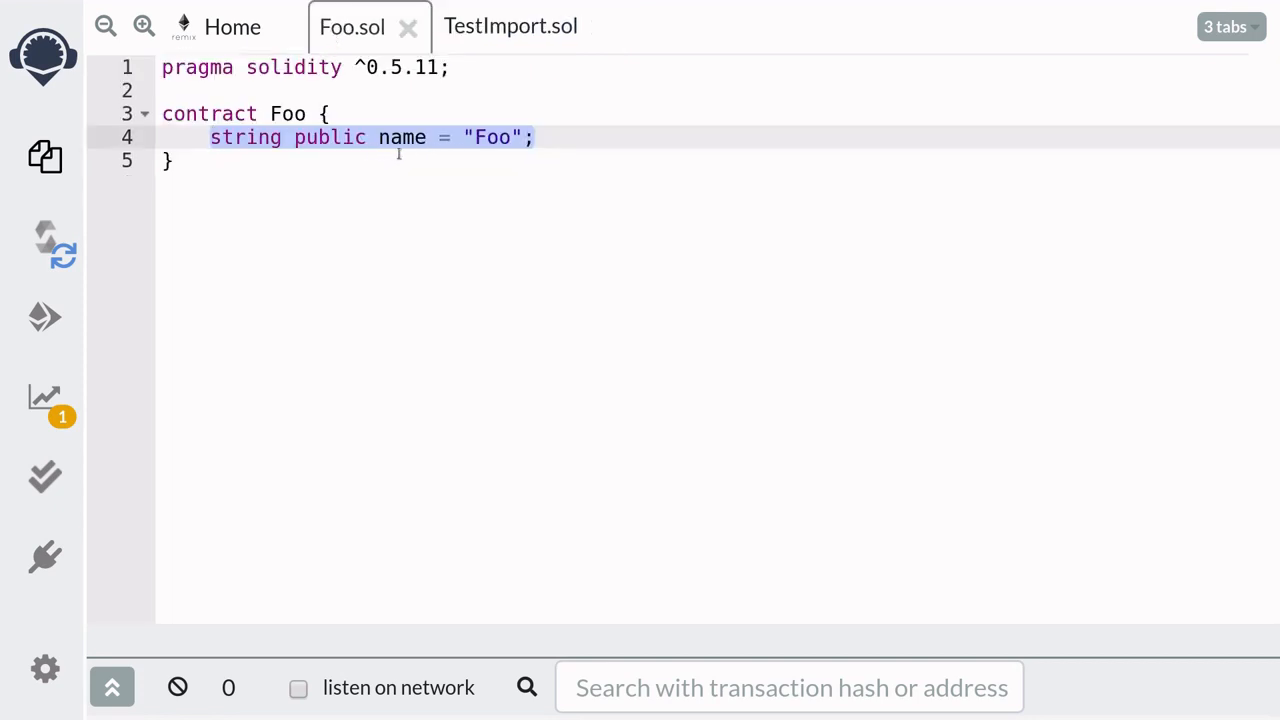
left_click(508, 28)
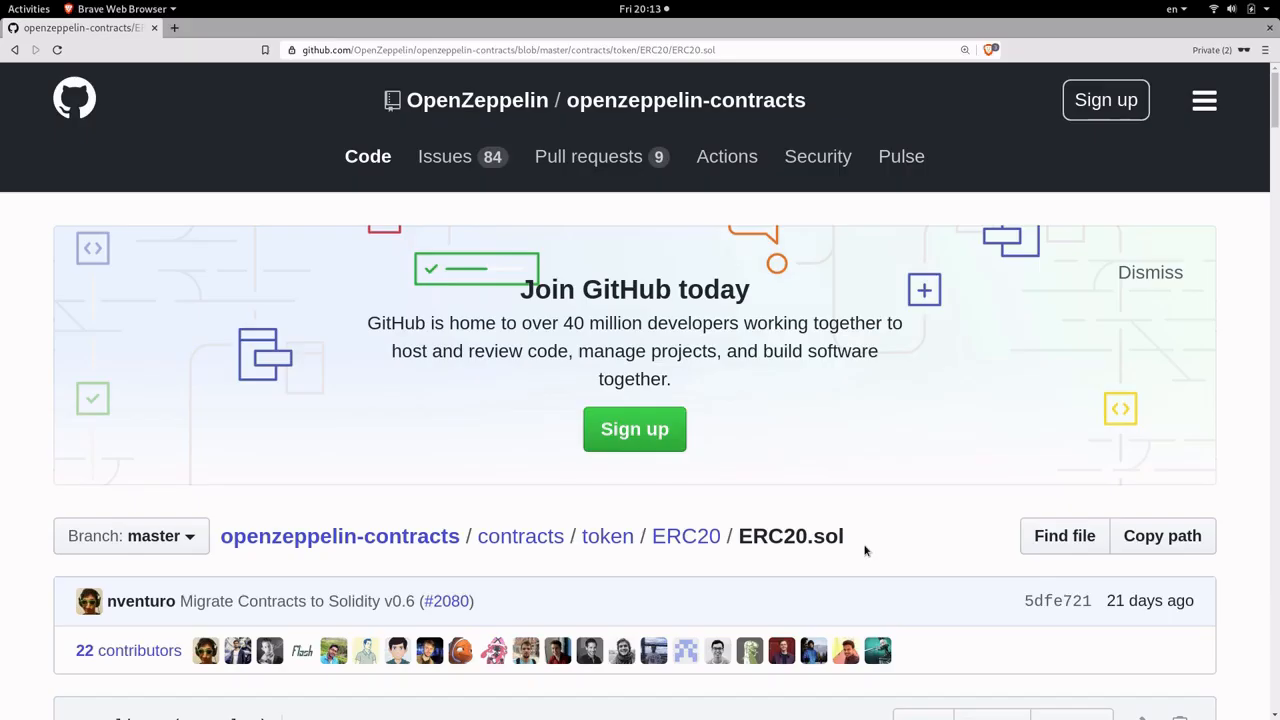
Read OpenZeppelin's ERC20.sol source and imports on GitHub master, then return to Remix
double_click(790, 536)
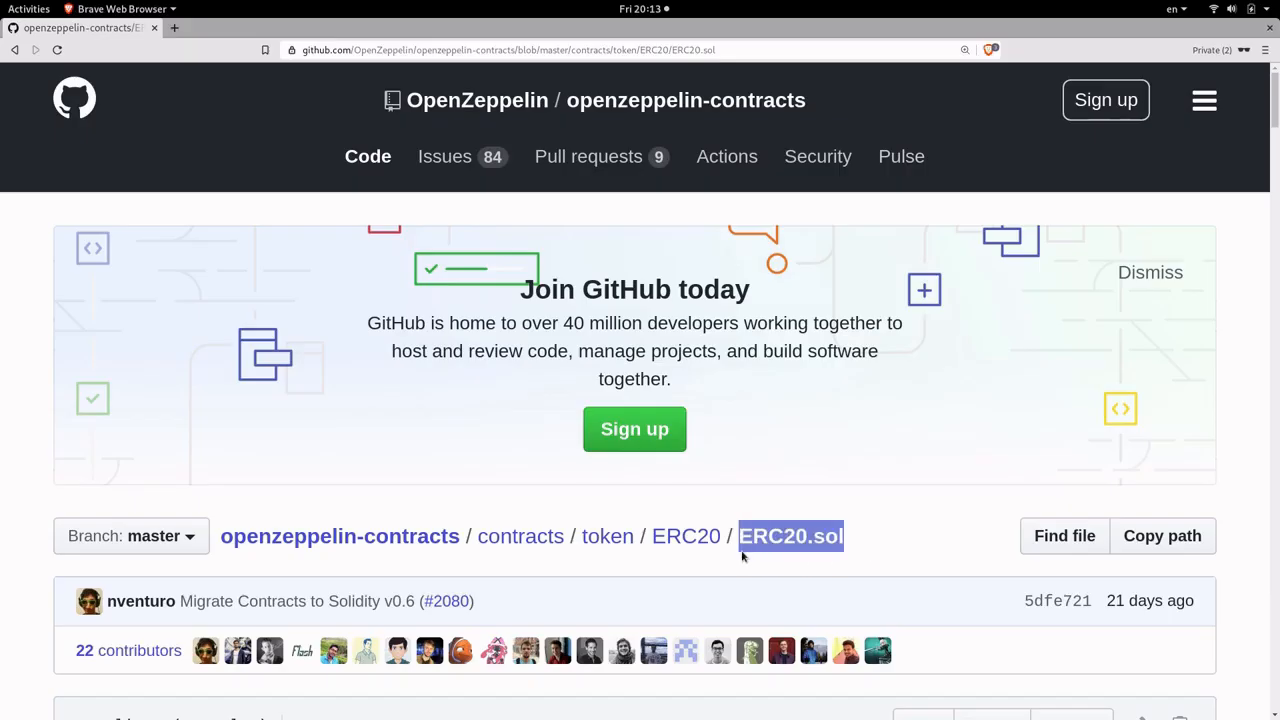
mouse_move(436, 560)
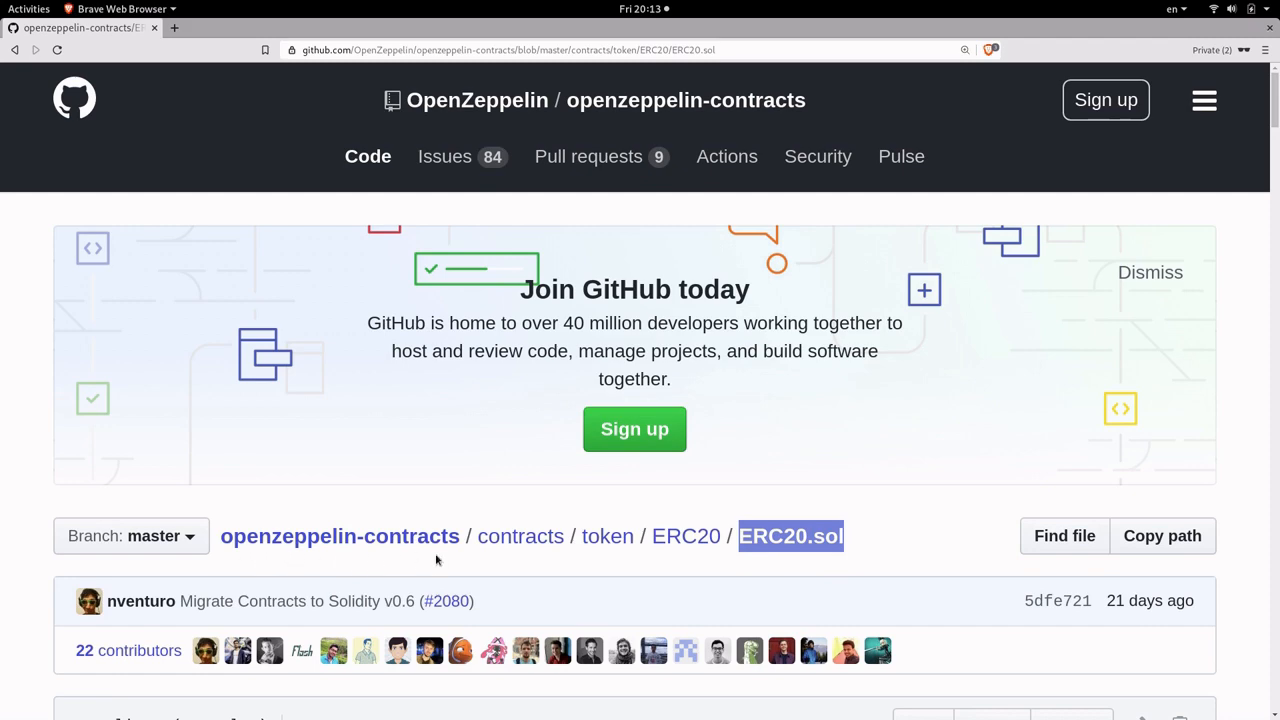
mouse_move(410, 486)
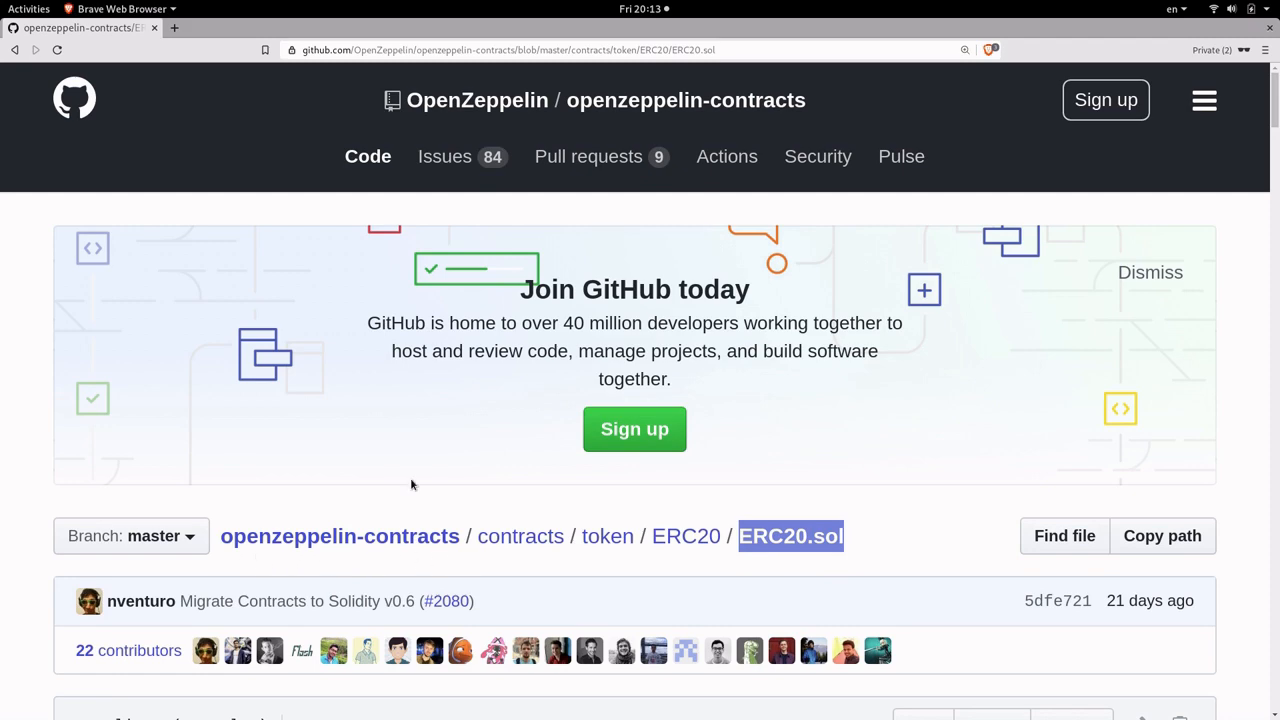
scroll("down", 3)
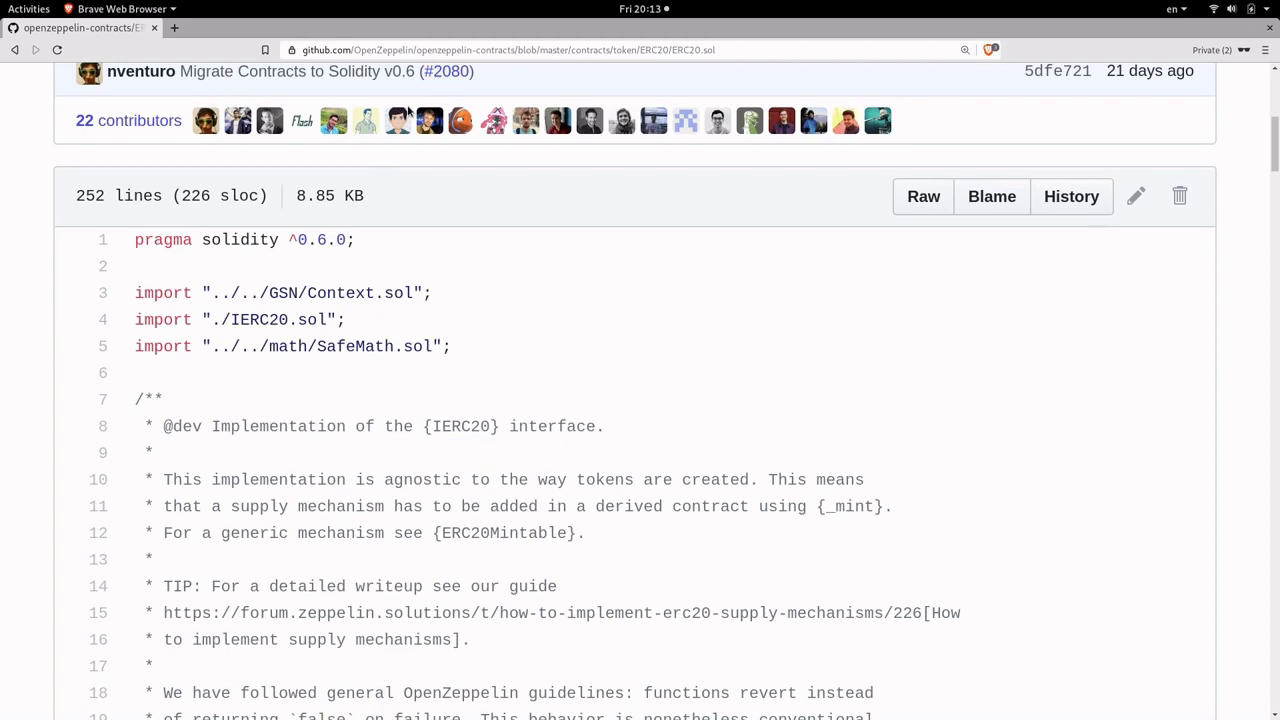
left_click(508, 50)
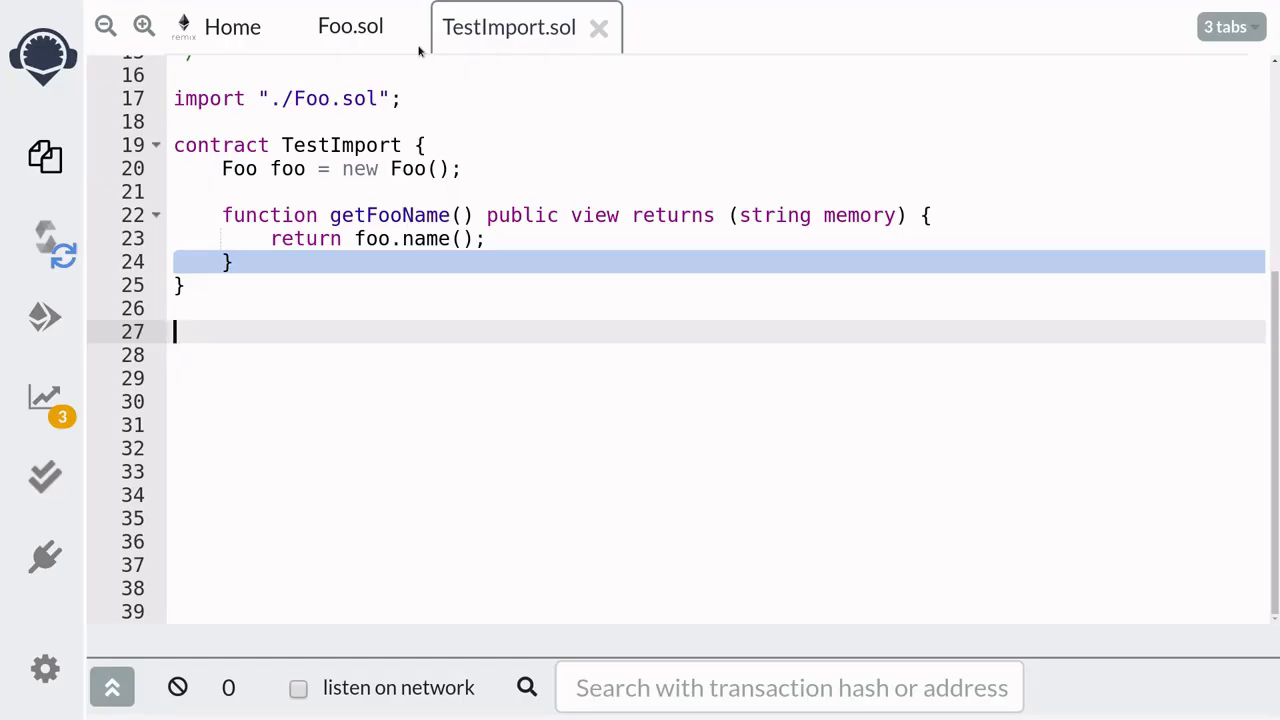
Start import "" below the TestImport contract and check the pragma ^0.5.11 at the top
type("import")
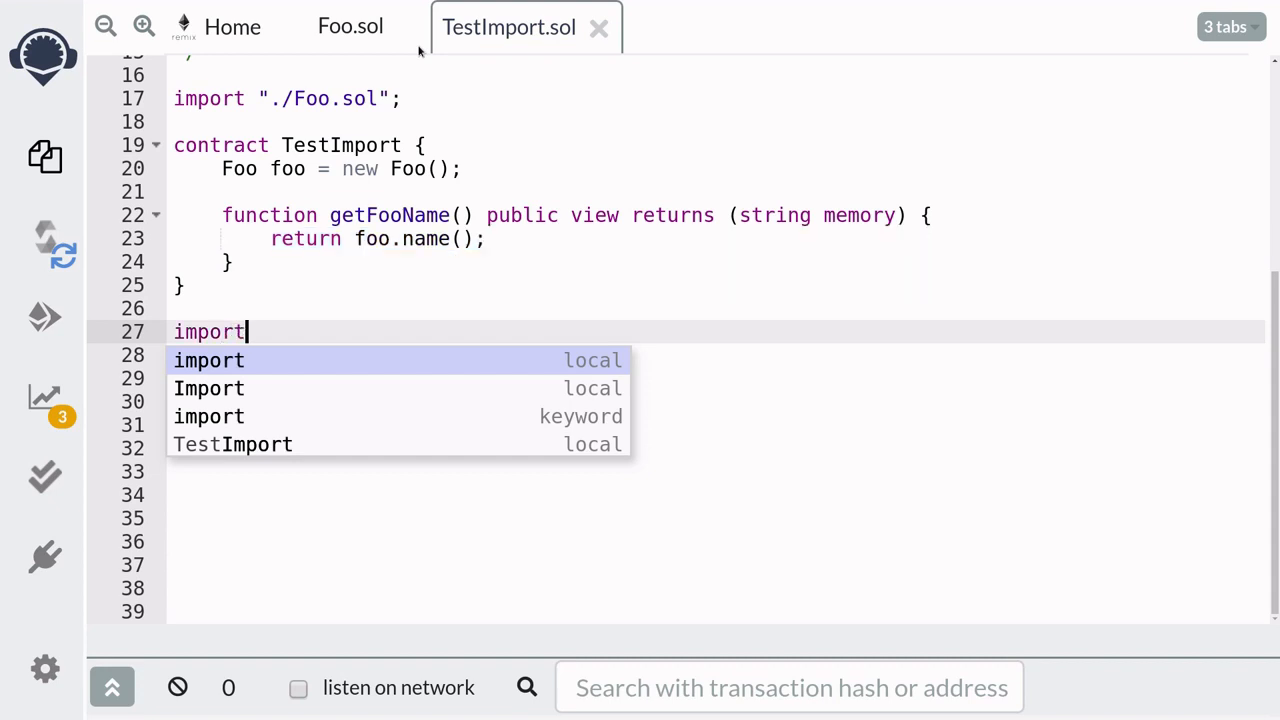
type("\"\"")
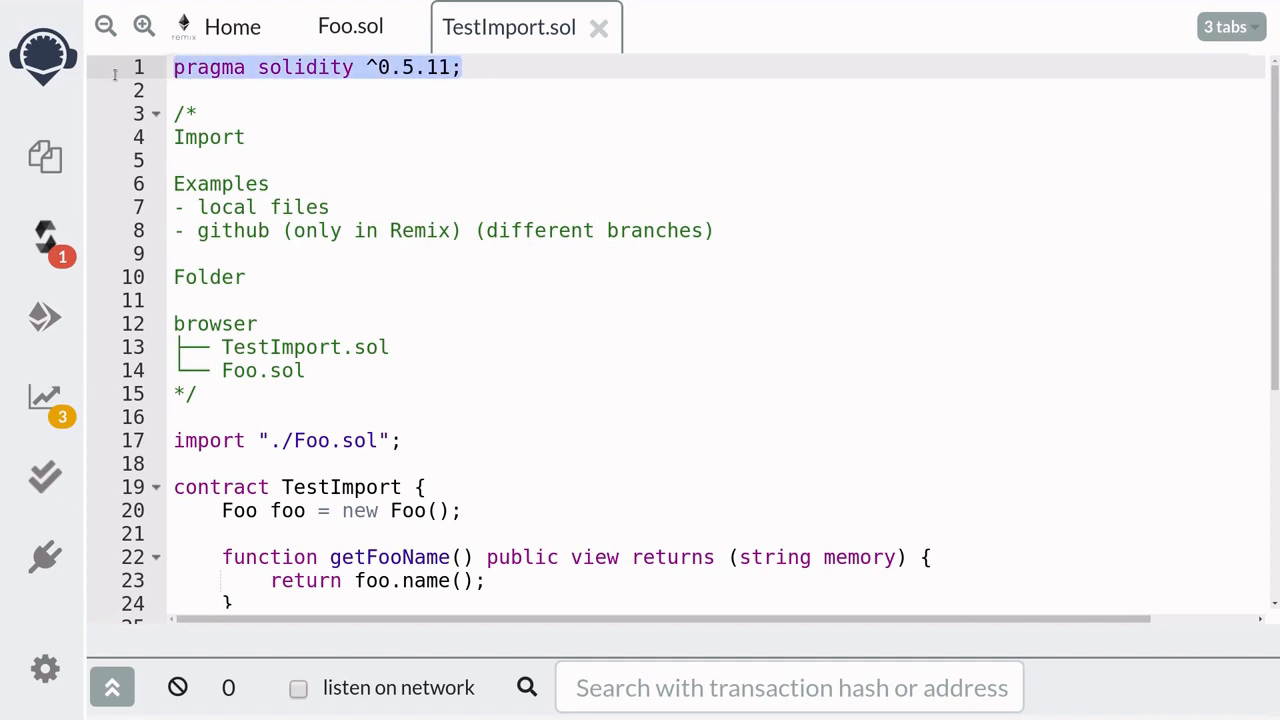
scroll("down", 3)
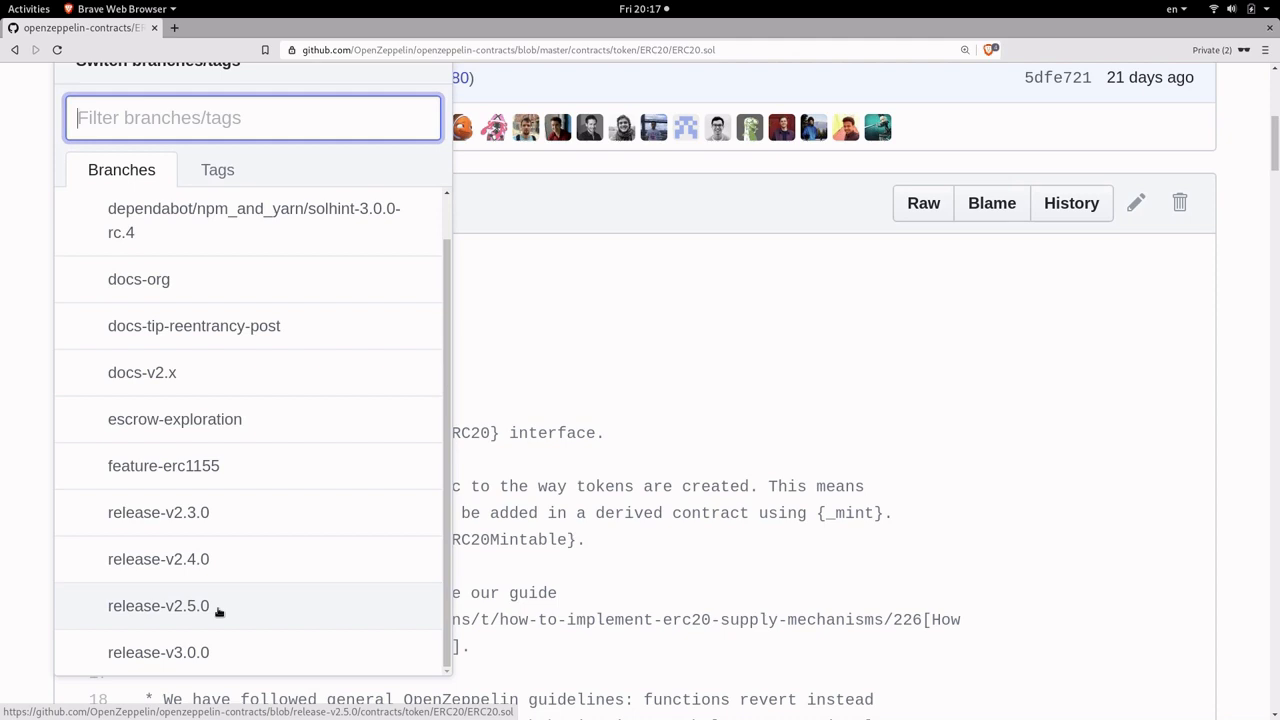
Switch ERC20.sol to the release-v2.5.0 branch showing pragma ^0.5.0, then return to Remix
left_click(158, 604)
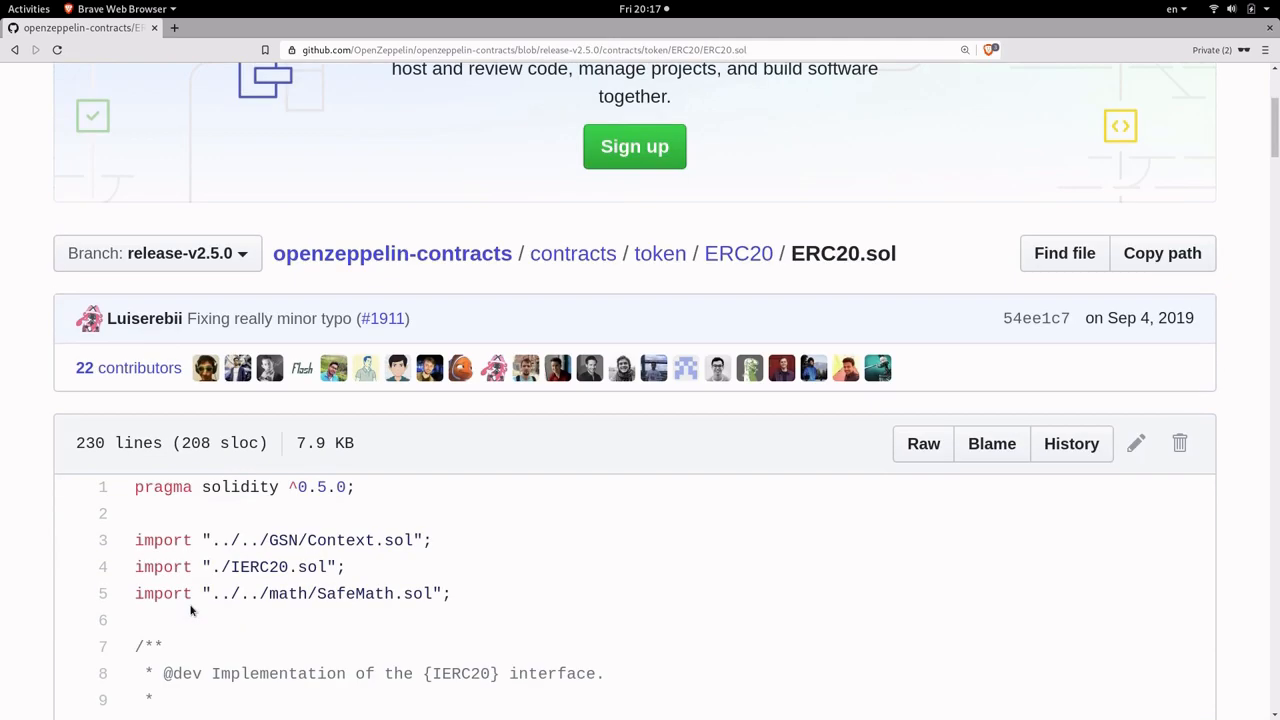
scroll("down", 3)
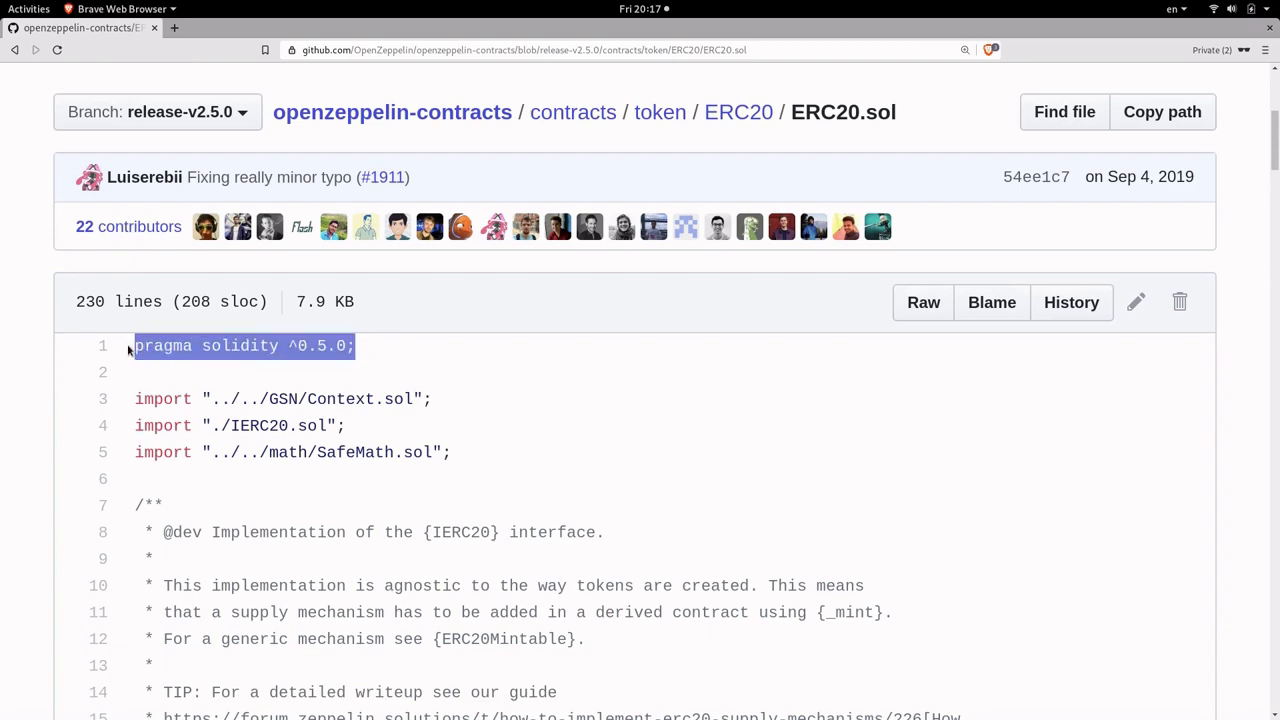
left_click(520, 50)
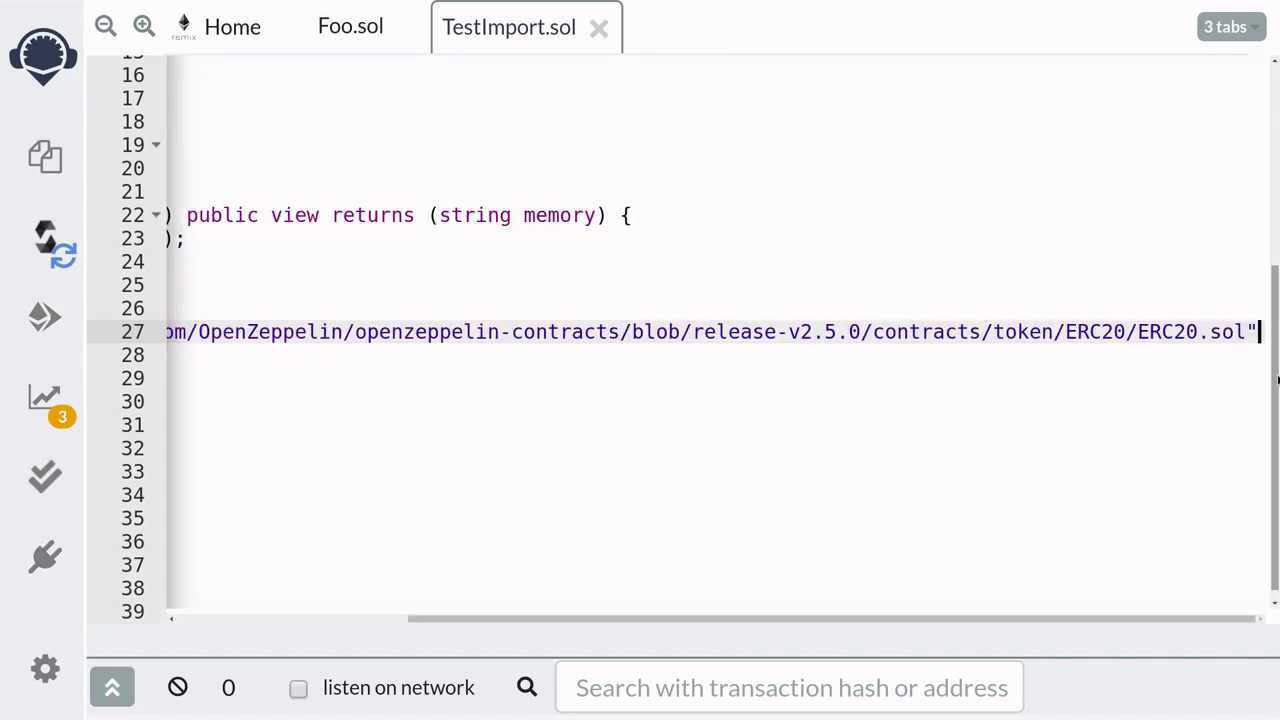
With the release-v2.5.0 ERC20.sol URL imported, declare contract MyToken is ERC20 {}
scroll("left", 3)
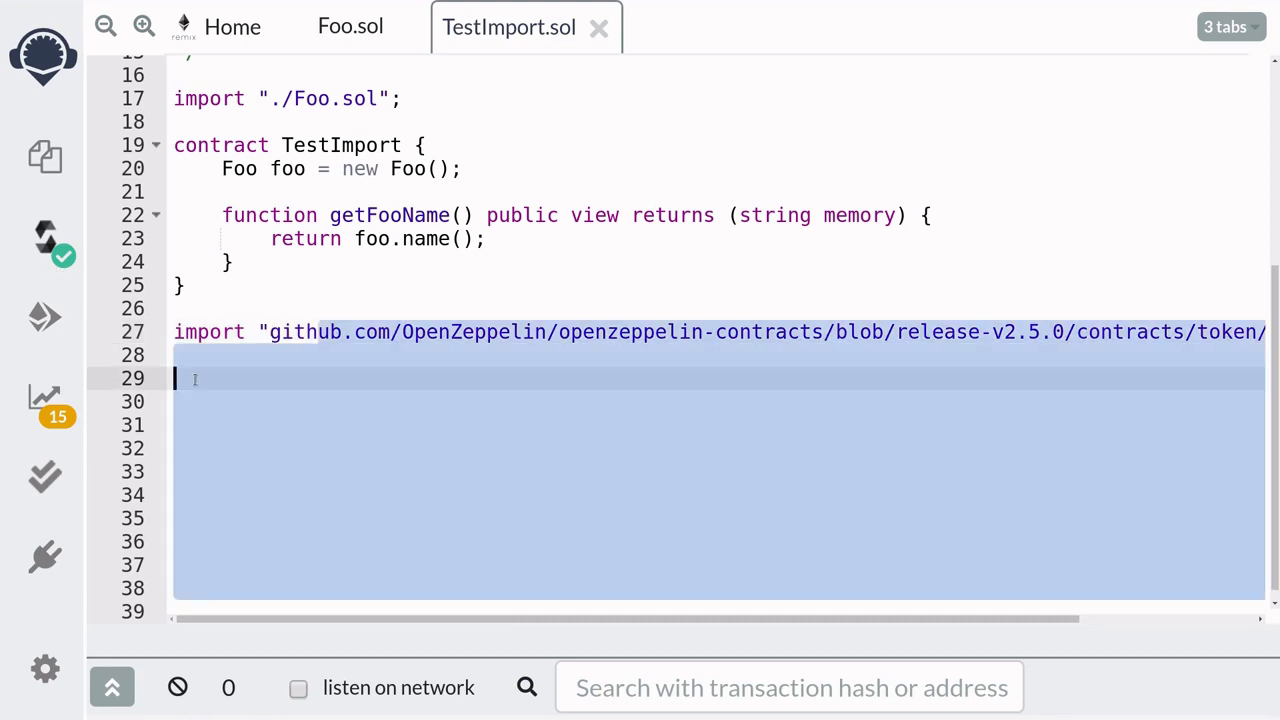
type("contract")
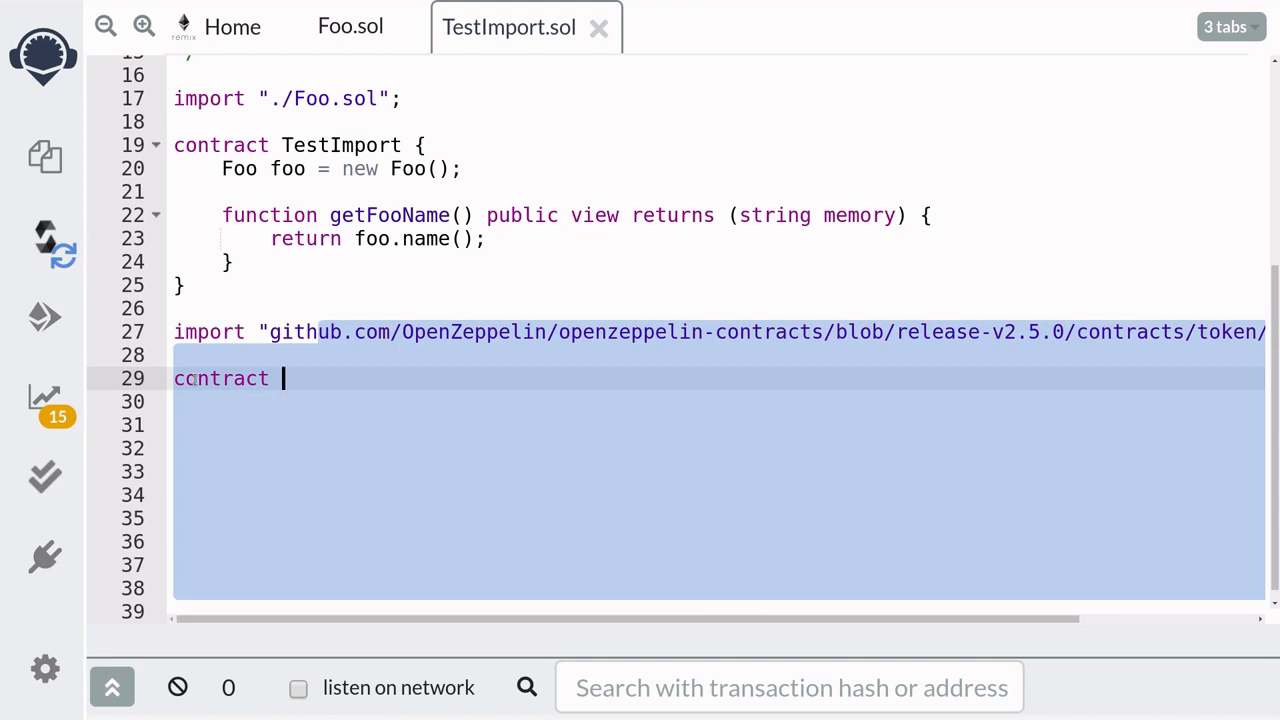
type("MyTo")
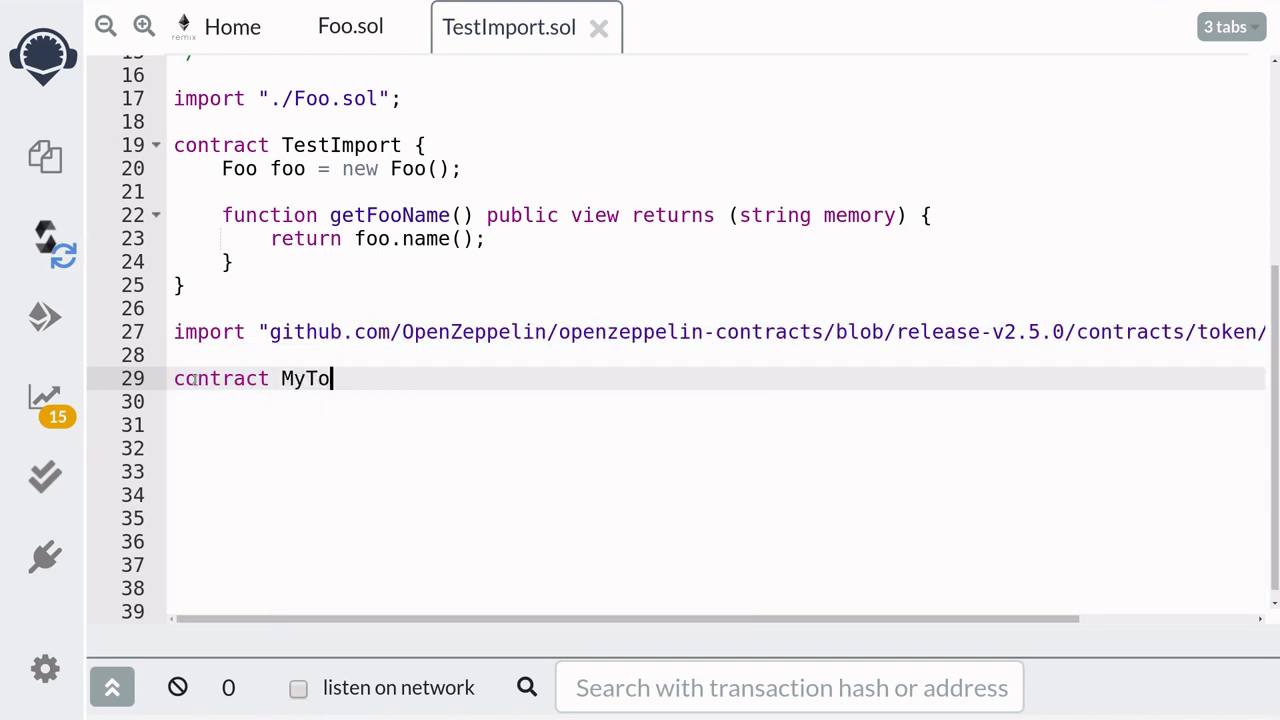
type("ken i")
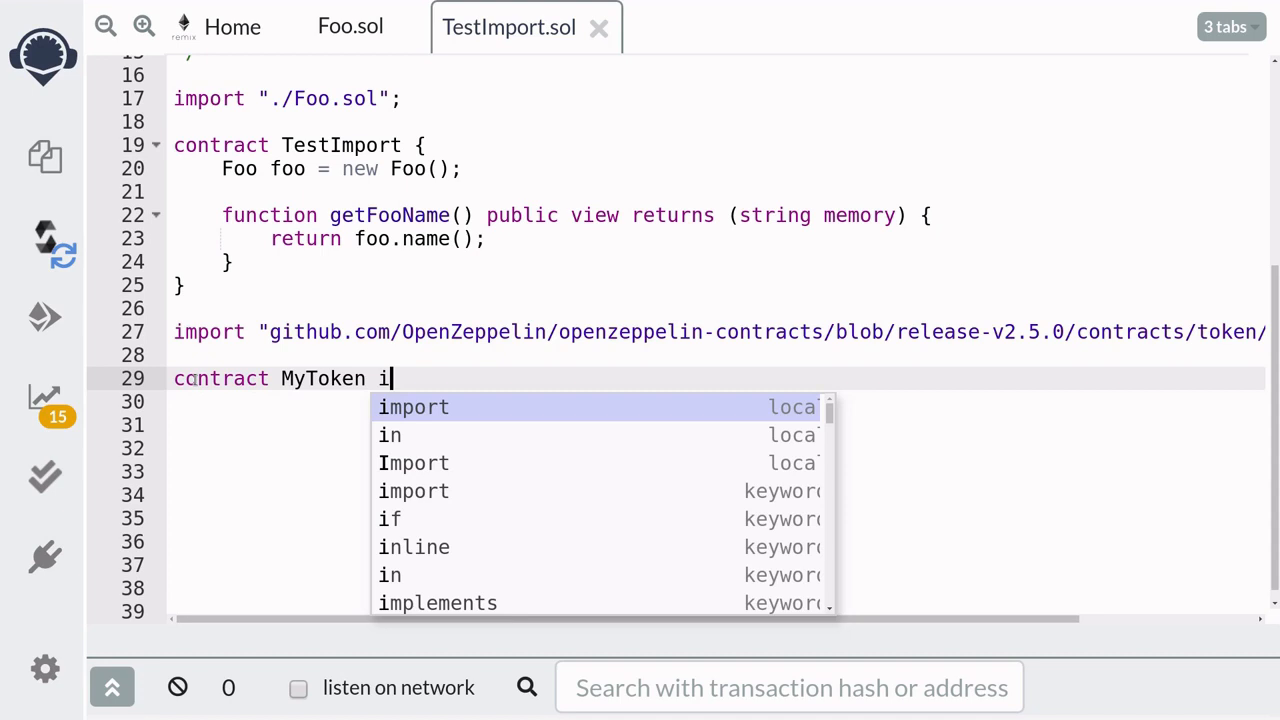
type("s ERC20")
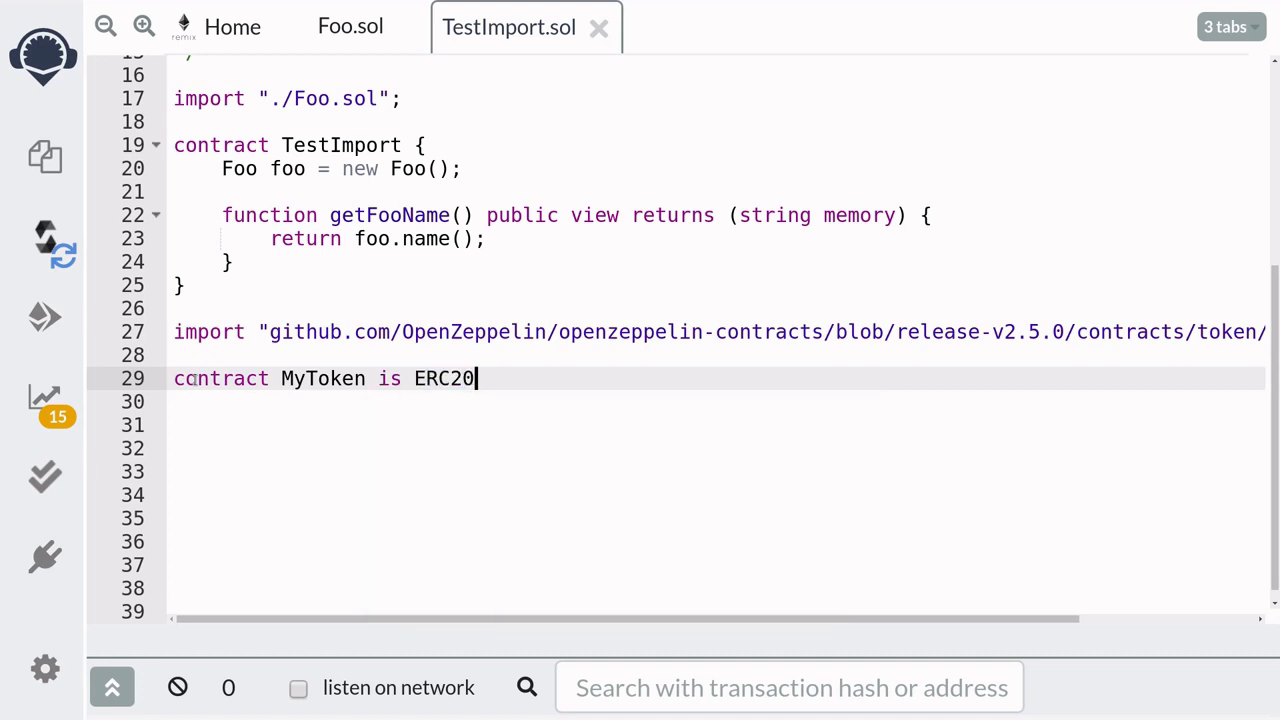
type("{}")
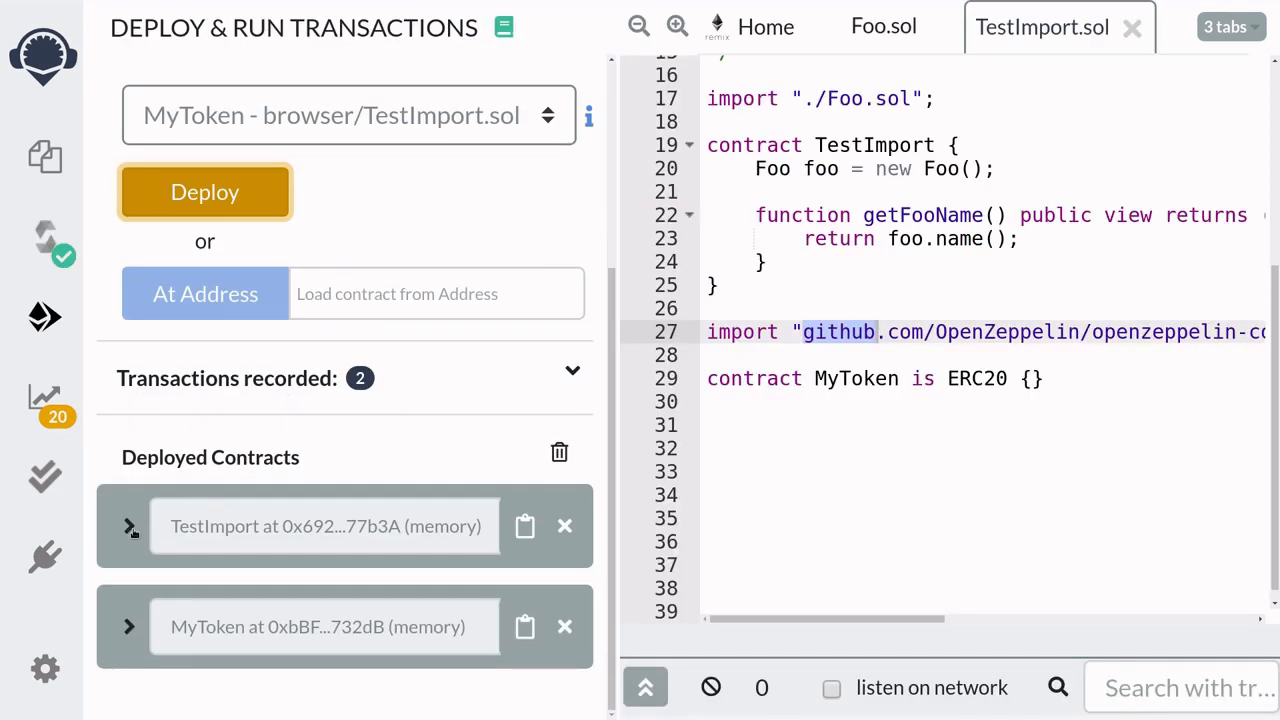
mouse_move(256, 648)
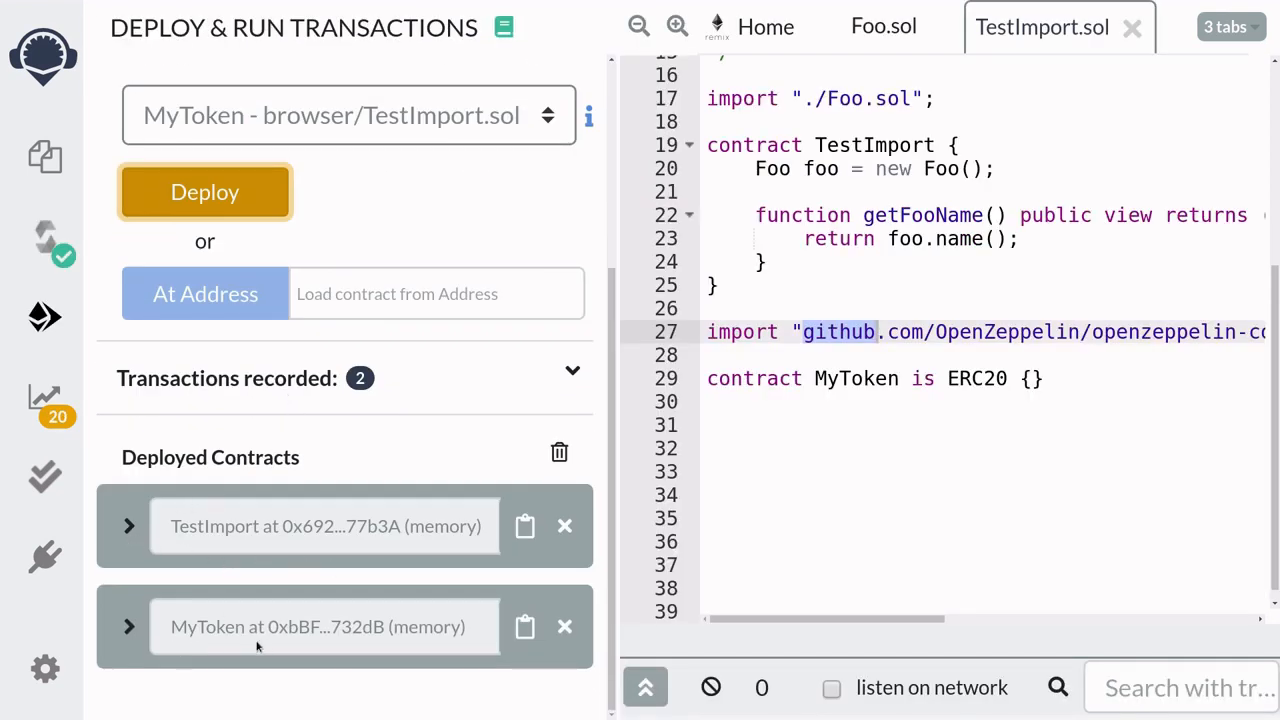
Call getFooName on deployed TestImport returning Foo, compare with Foo.sol, and list MyToken's ERC20 functions
left_click(128, 524)
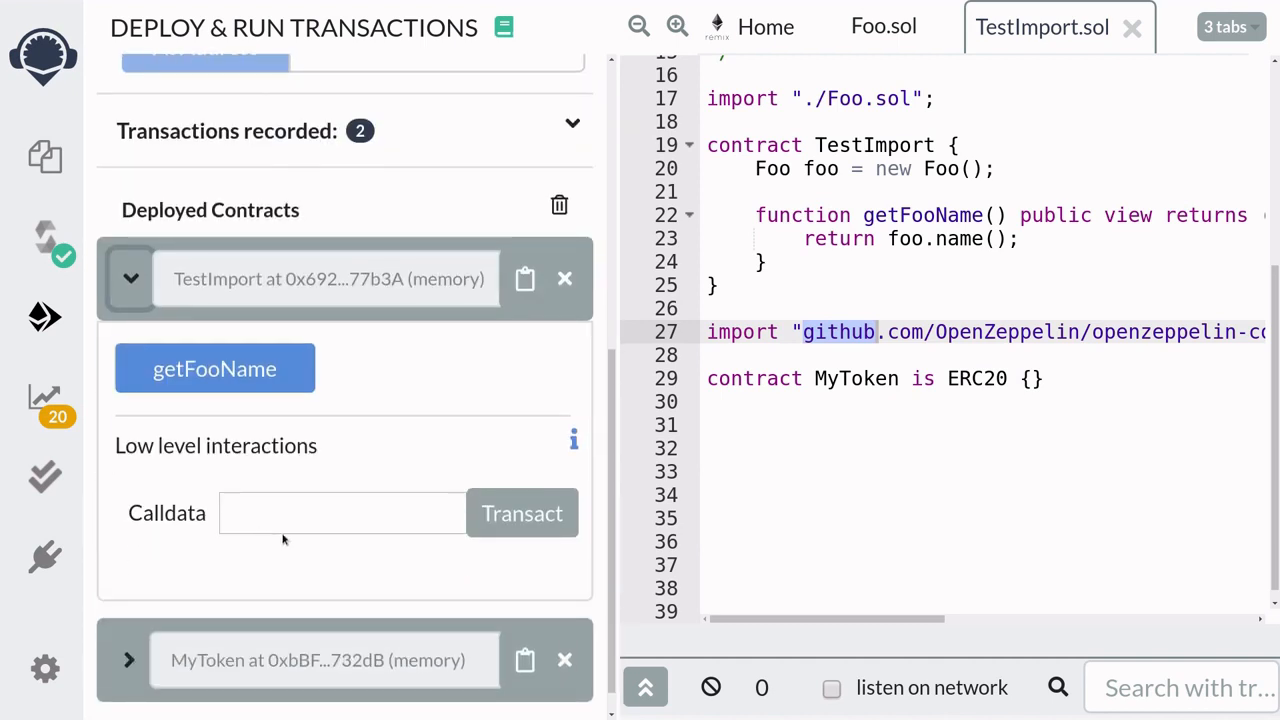
left_click(214, 368)
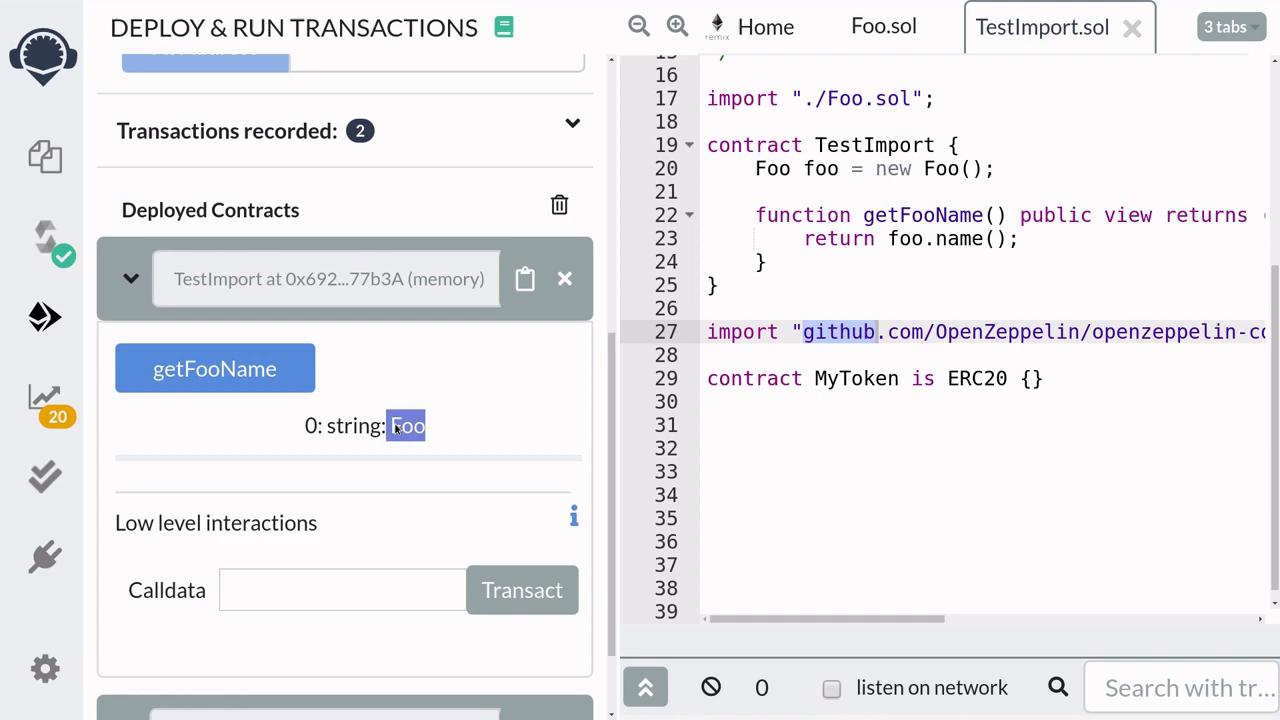
left_click(884, 28)
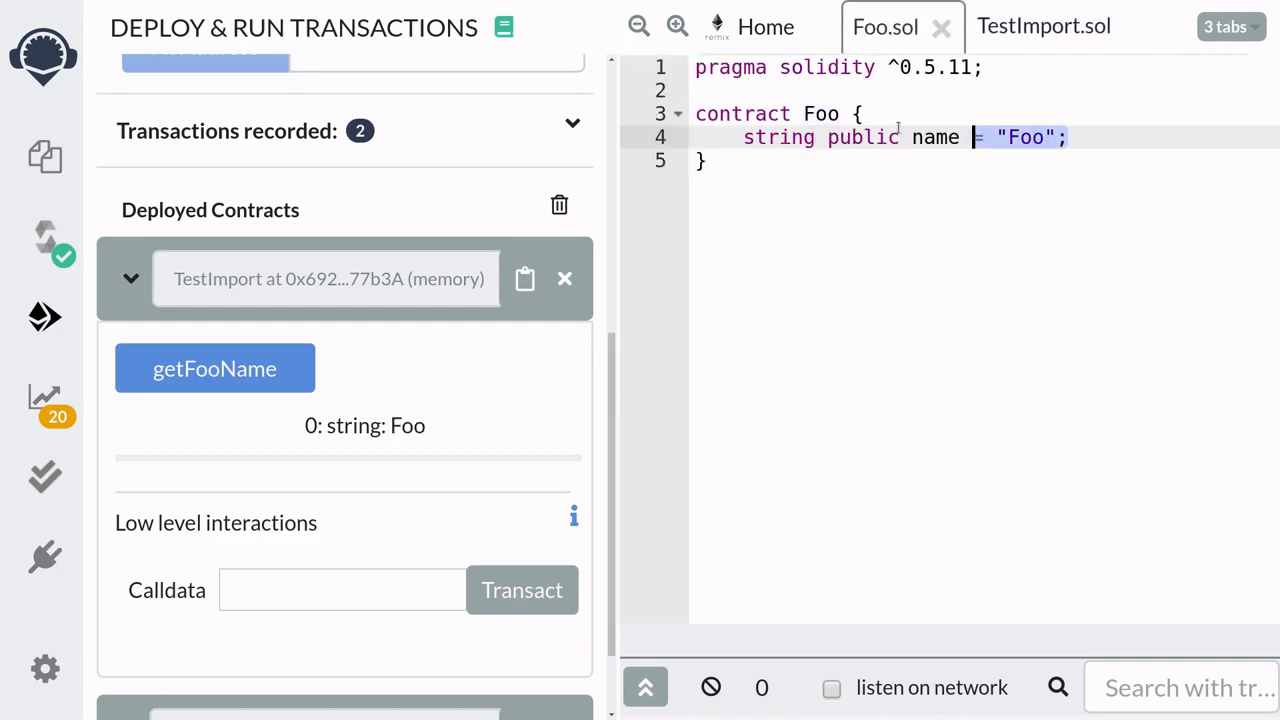
left_click(1044, 28)
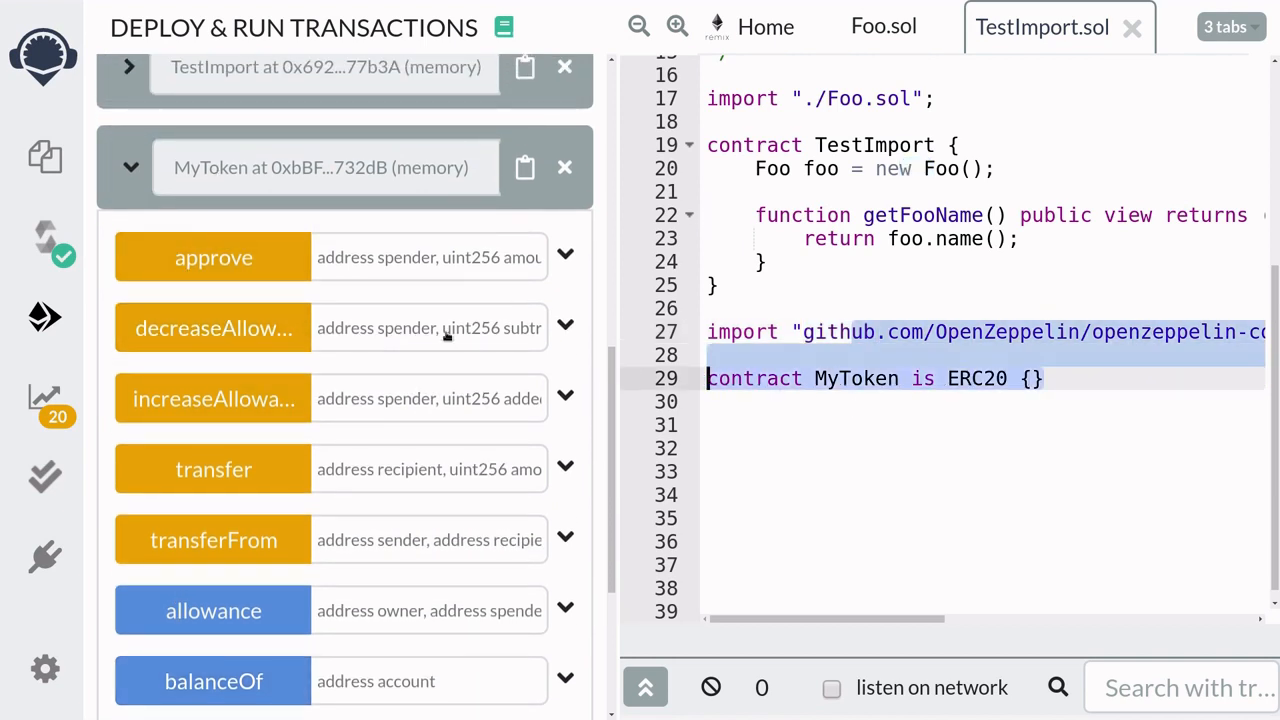
scroll("down", 3)
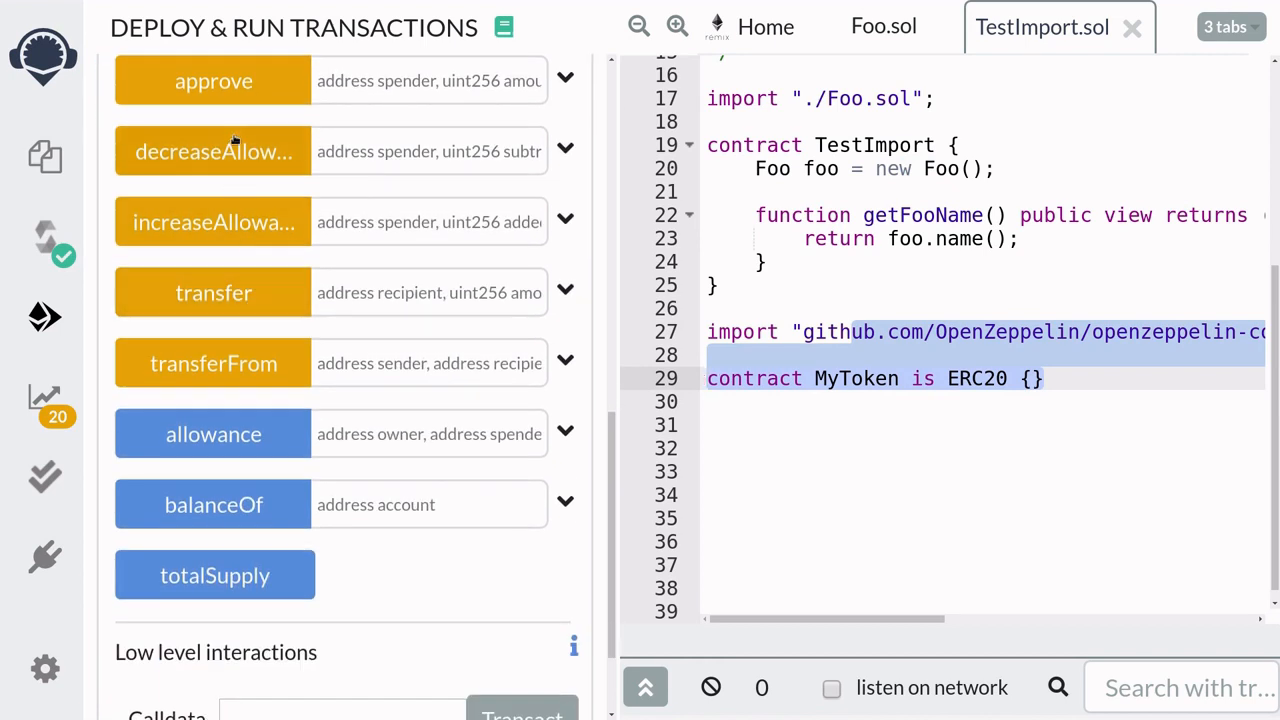